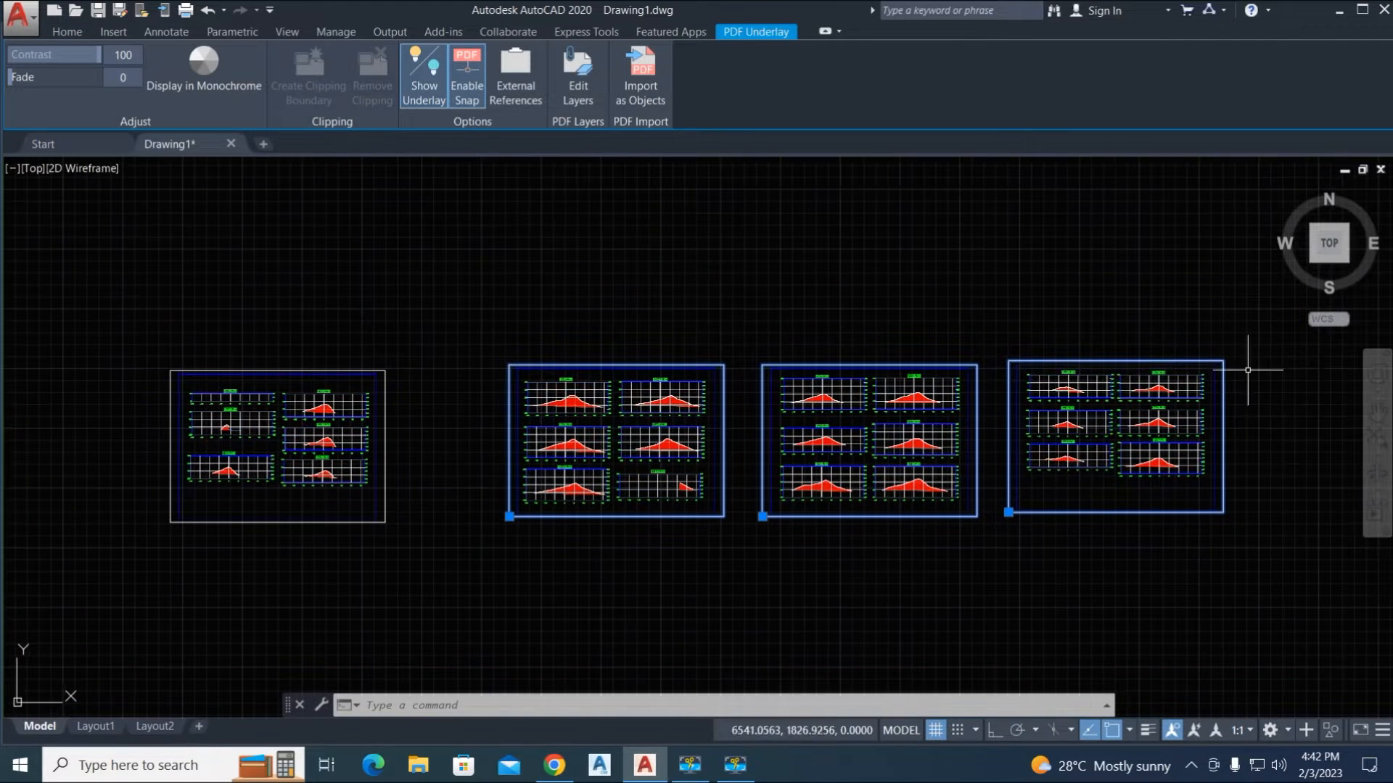
mouse_move(240, 506)
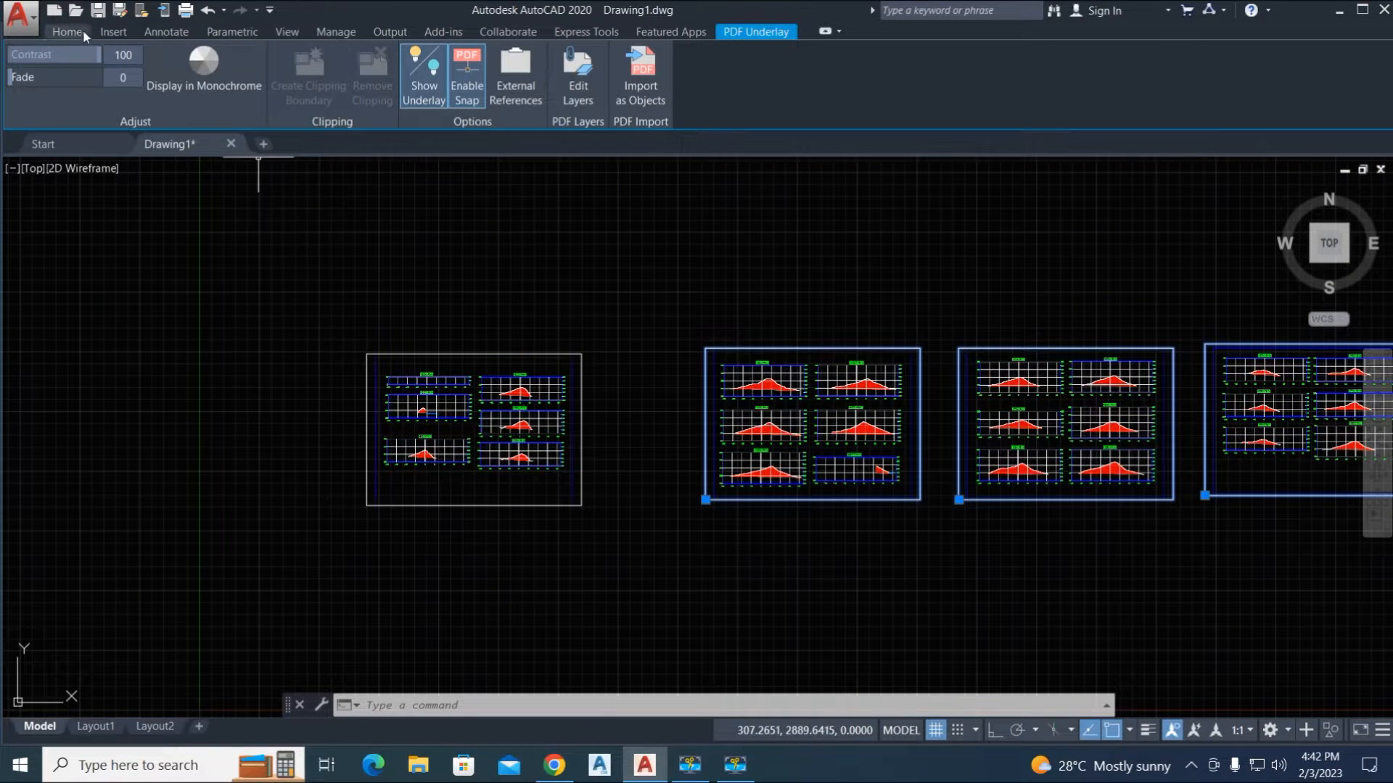
Briefly start and cancel an Xref attach, then view the Combine PDF site's Upload Files area in Chrome.
click(113, 30)
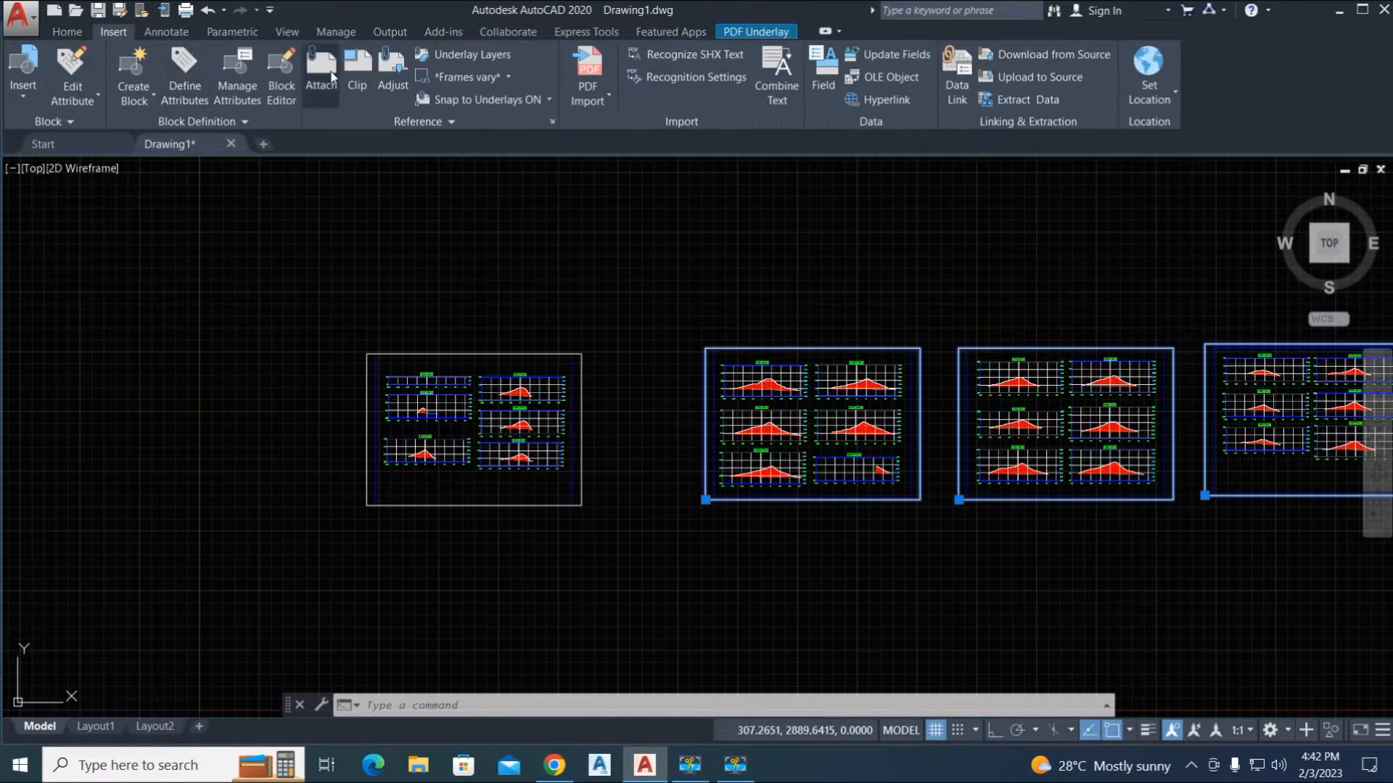
click(319, 75)
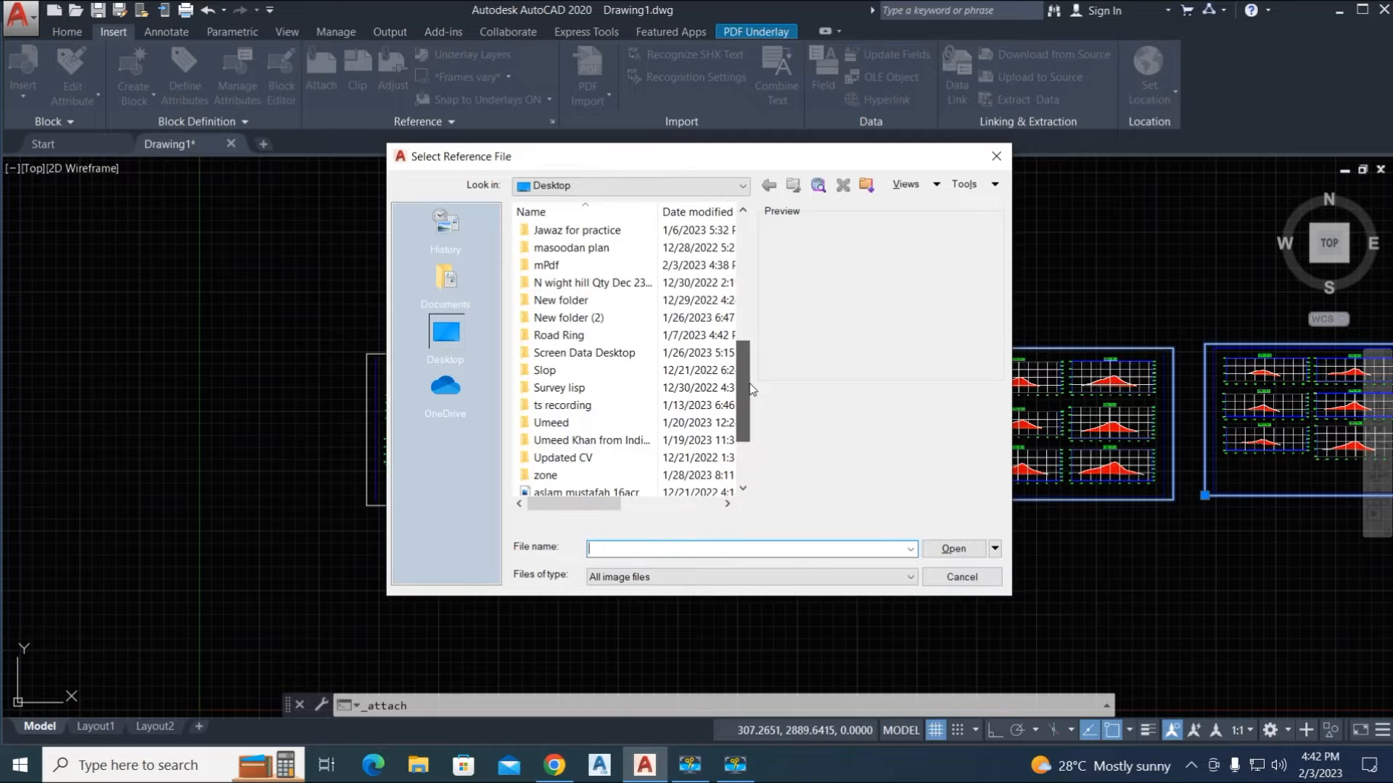
scroll(down, 3)
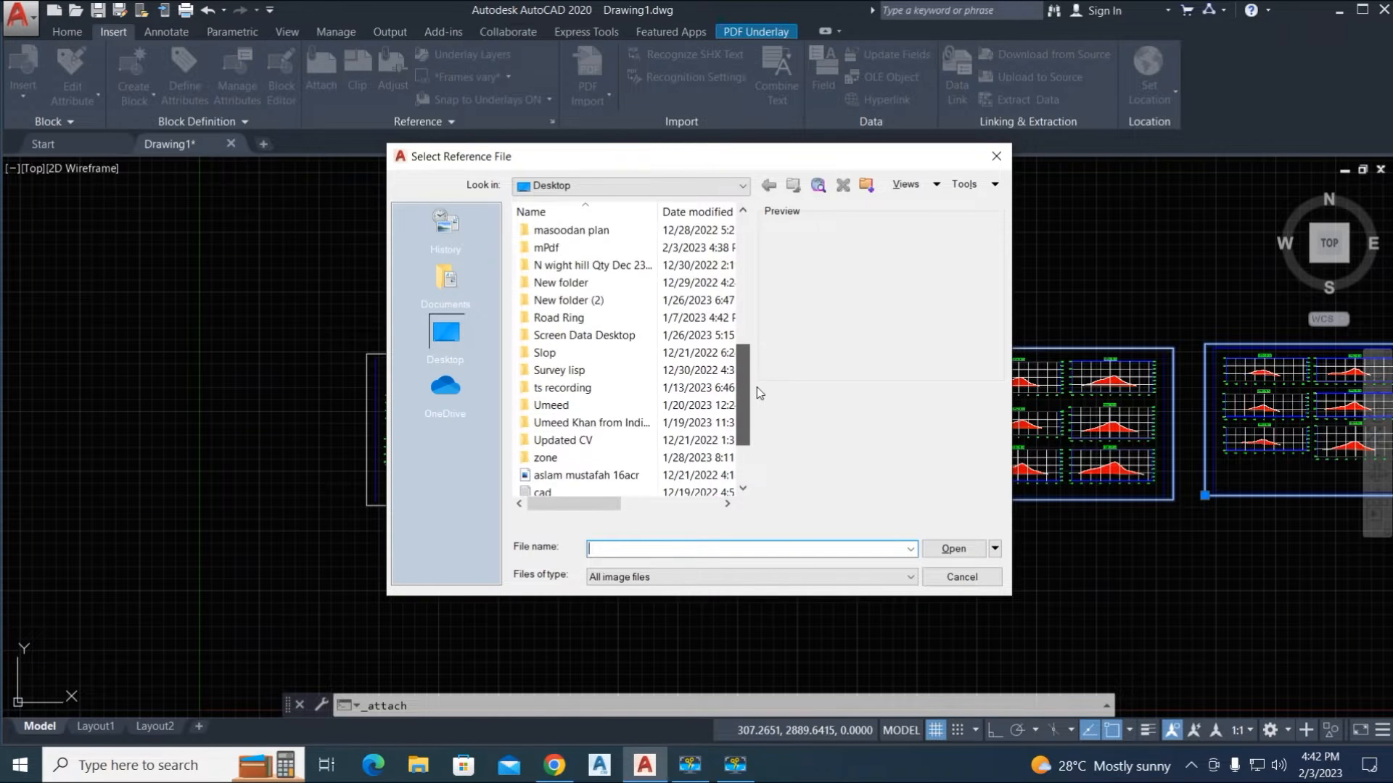
click(959, 576)
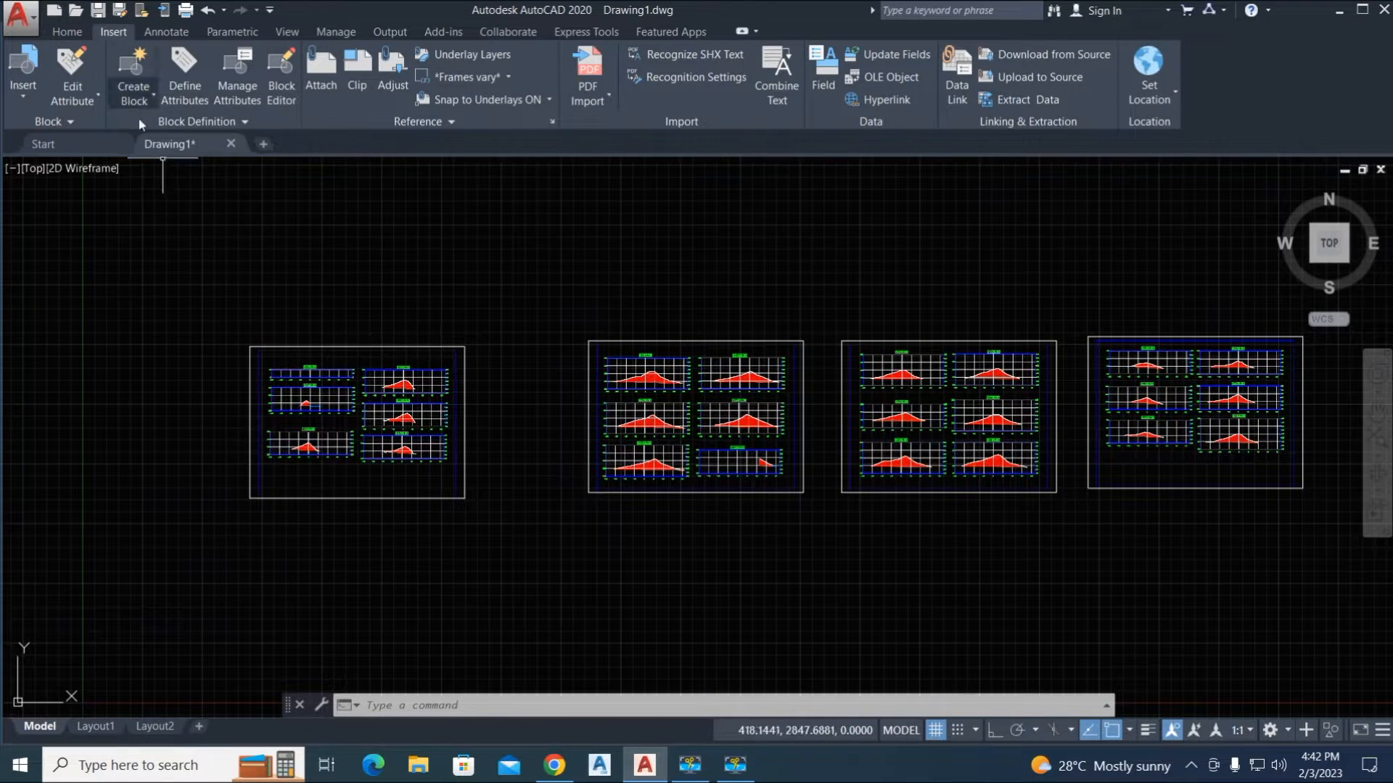
mouse_move(655, 691)
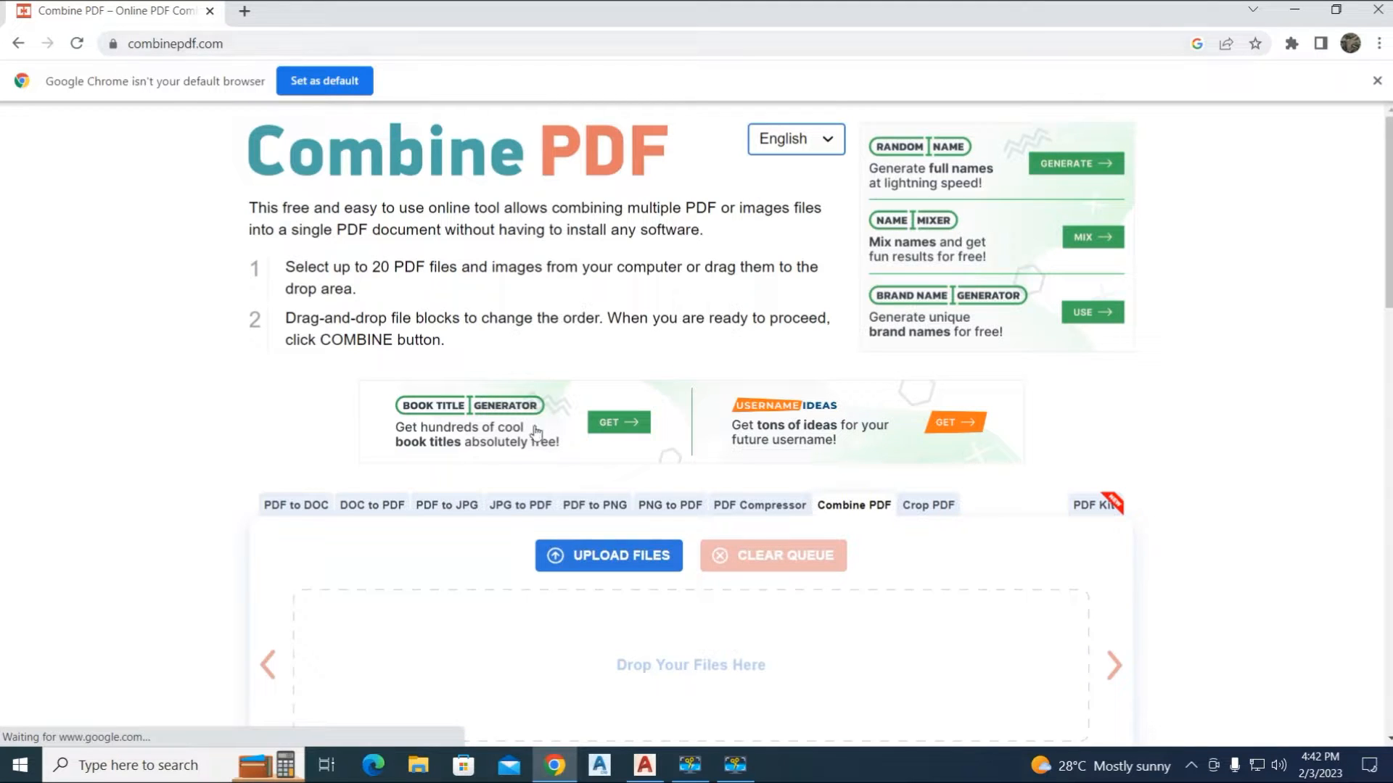
scroll(down, 3)
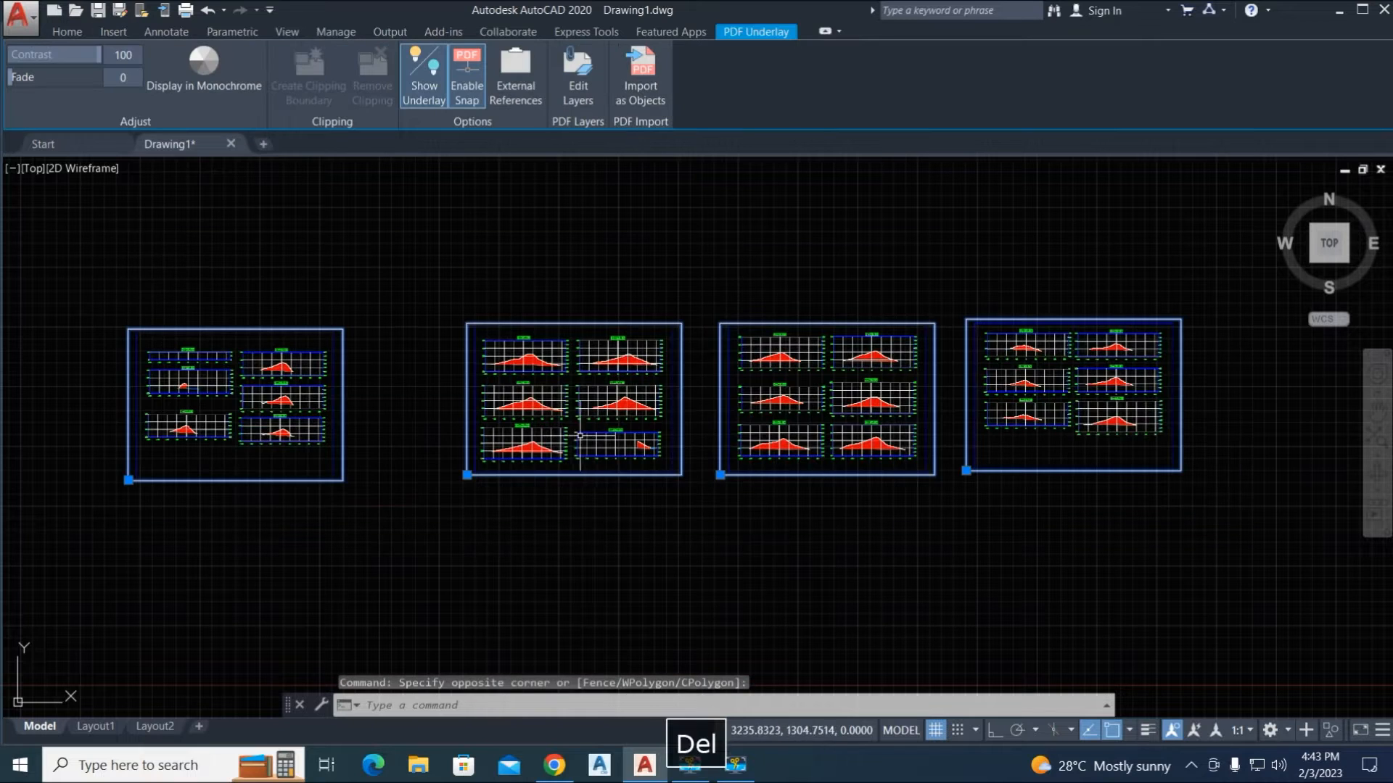
Delete the four selected PDF underlays and load mpdfimport.lsp through the application loader.
key(Delete)
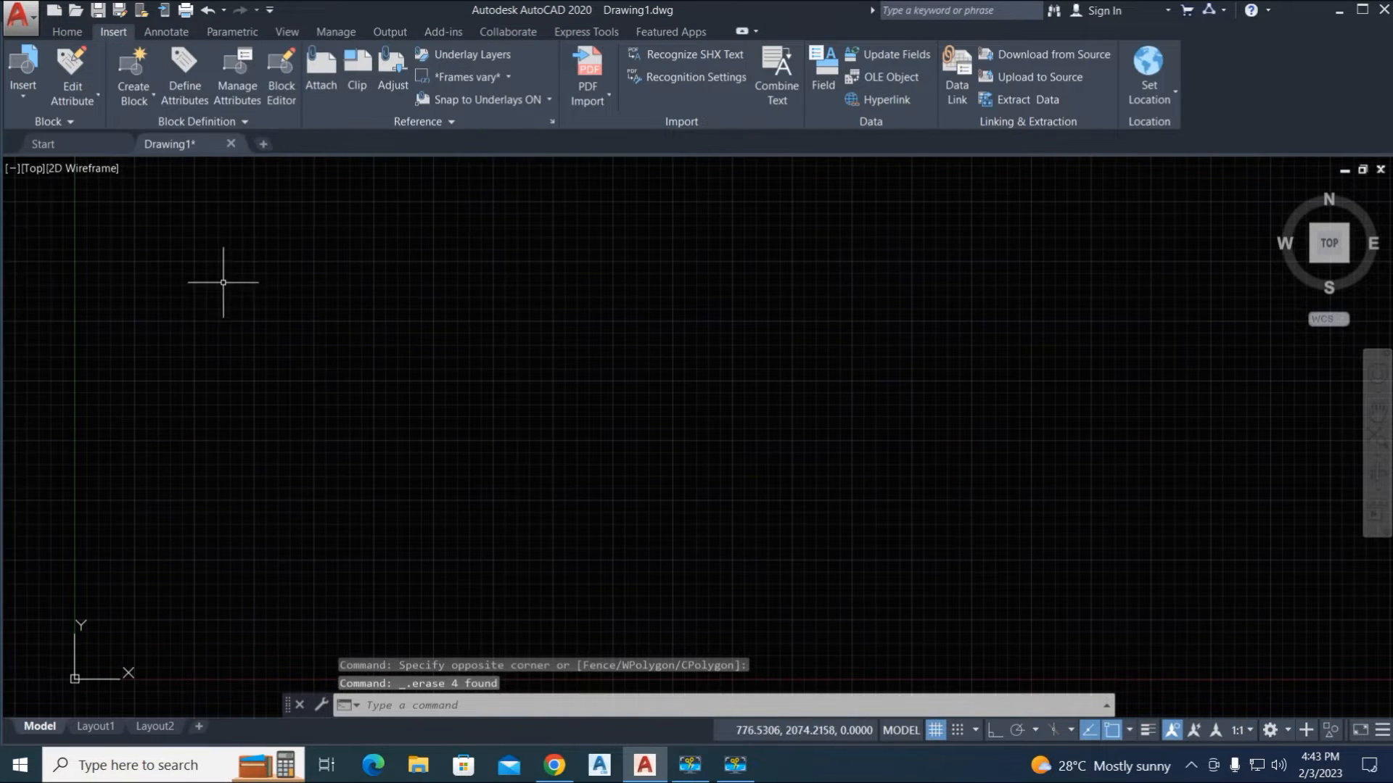
click(65, 32)
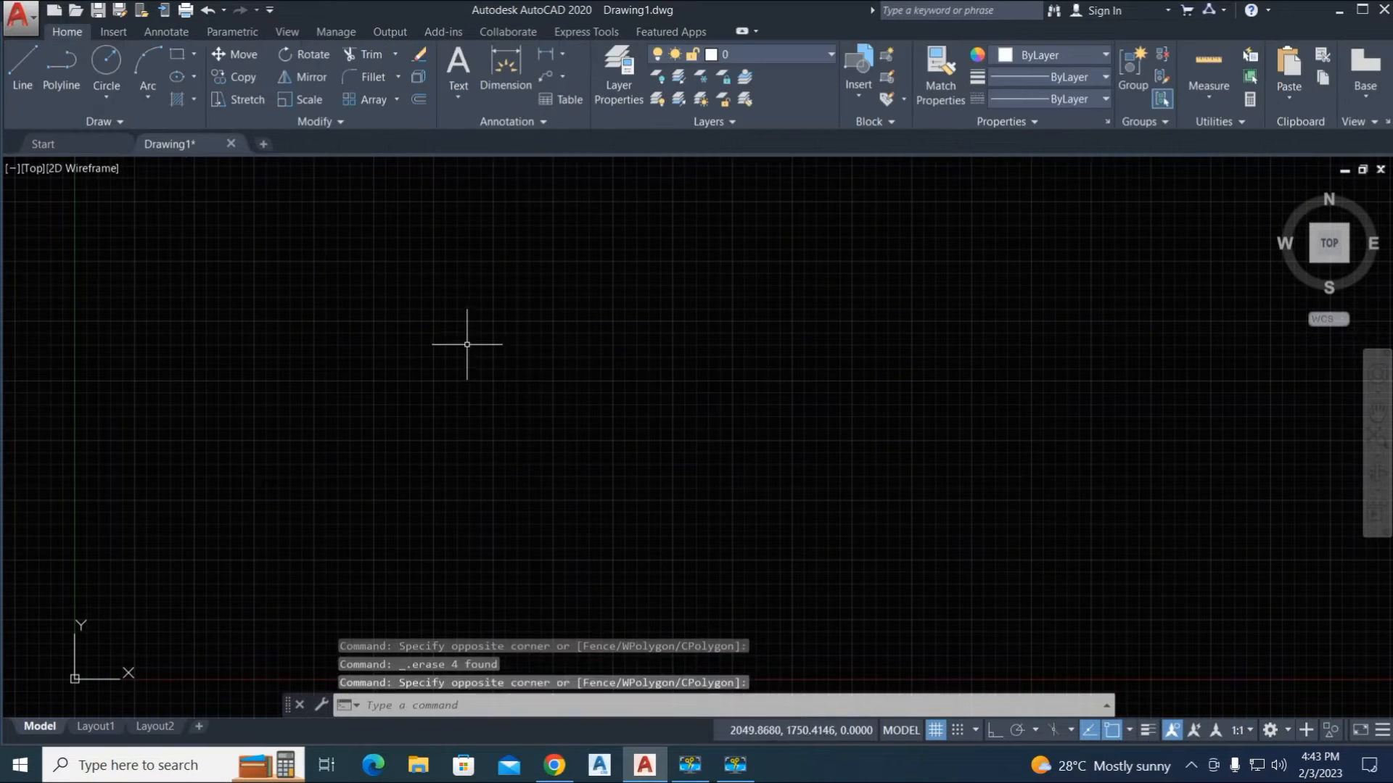
mouse_move(450, 633)
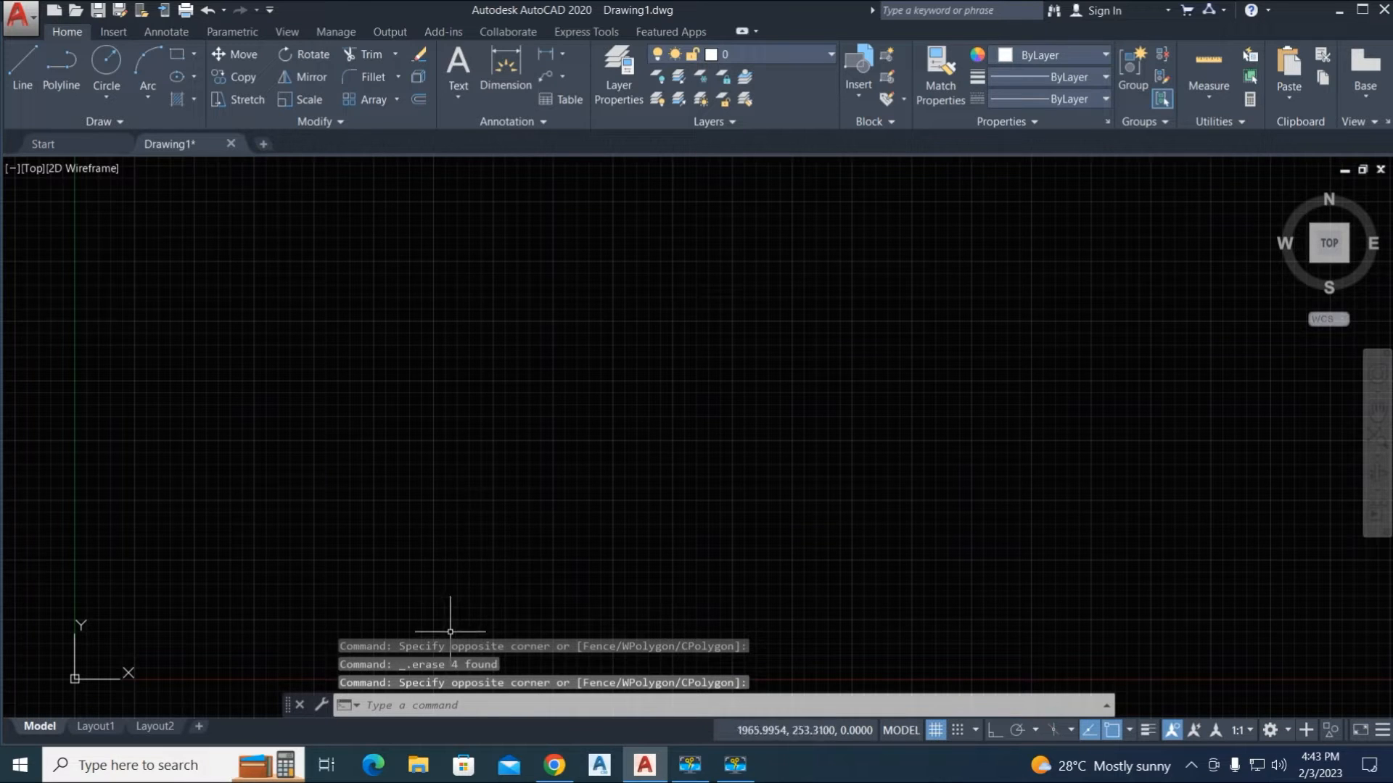
mouse_move(683, 451)
text(AP)
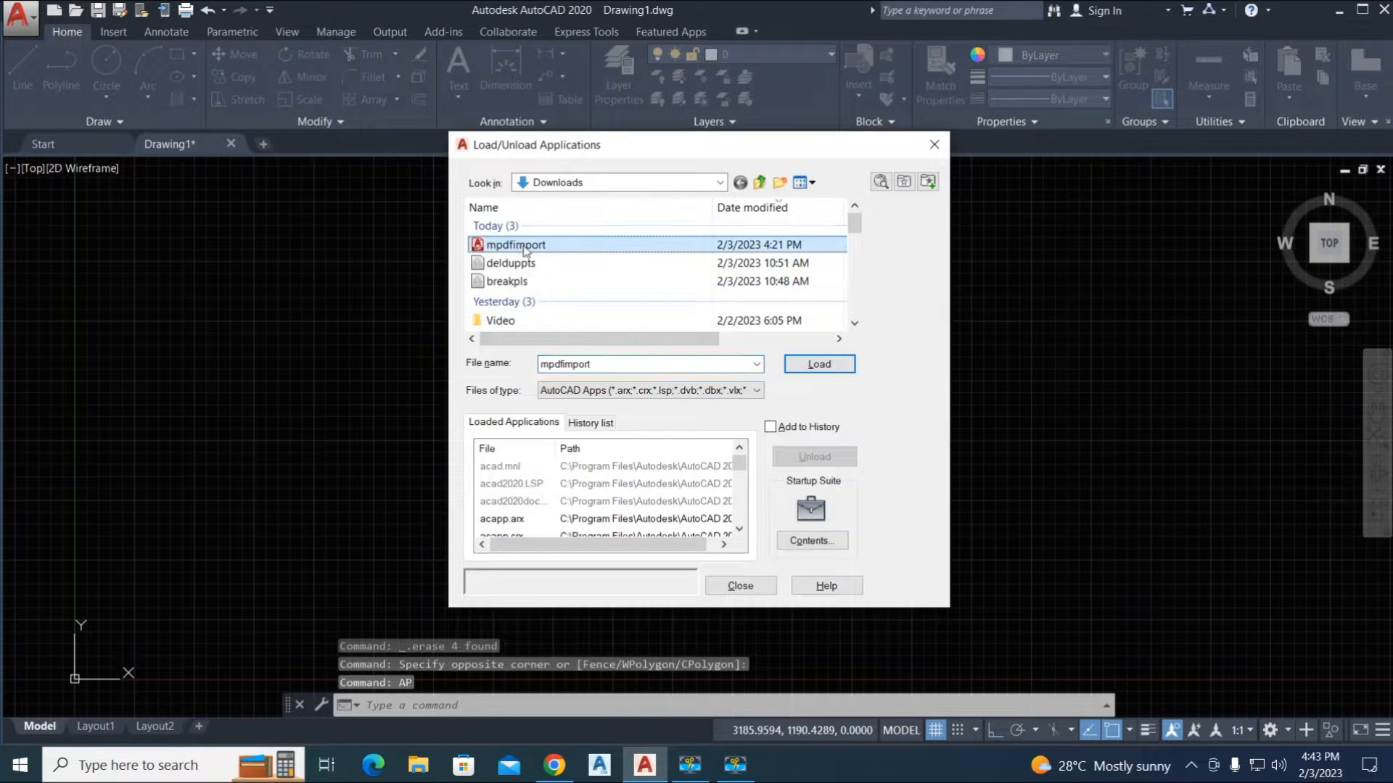
mouse_move(515, 245)
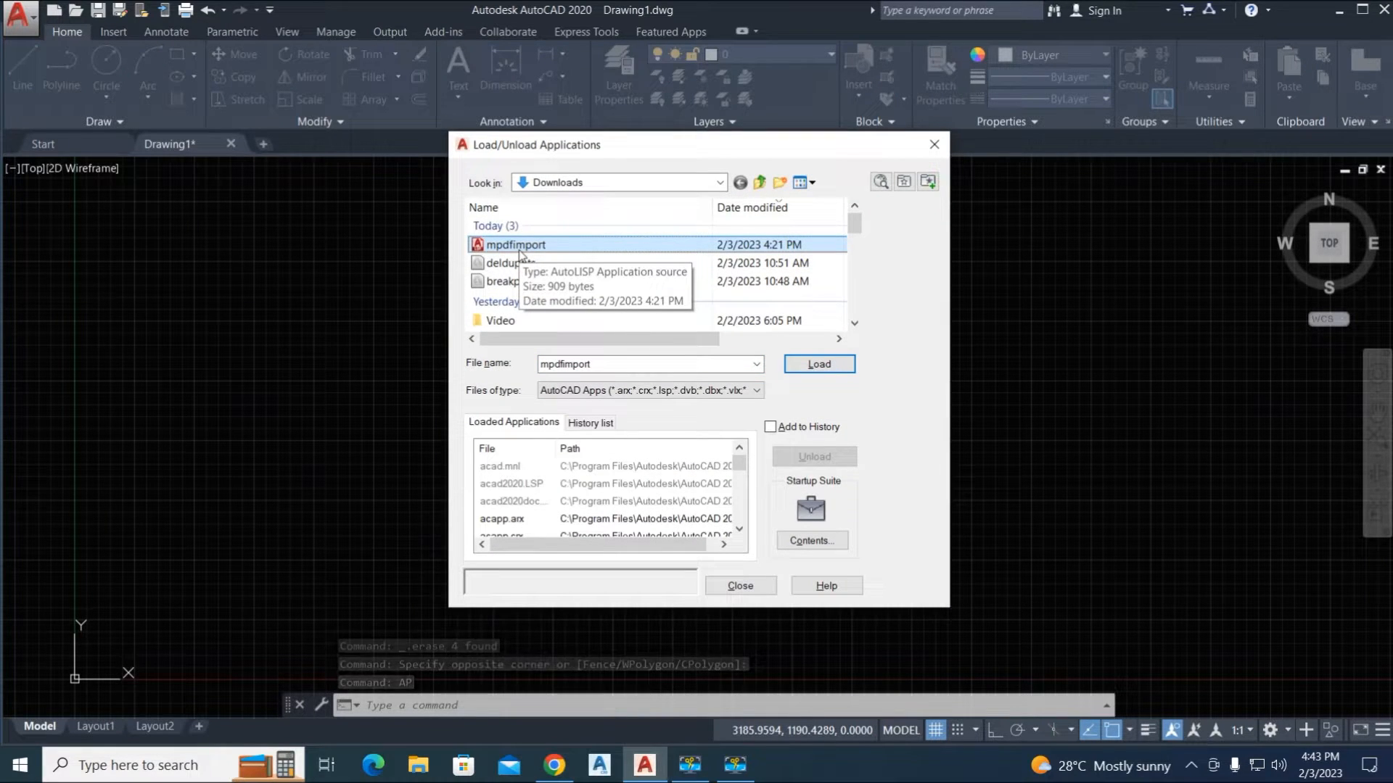
click(817, 364)
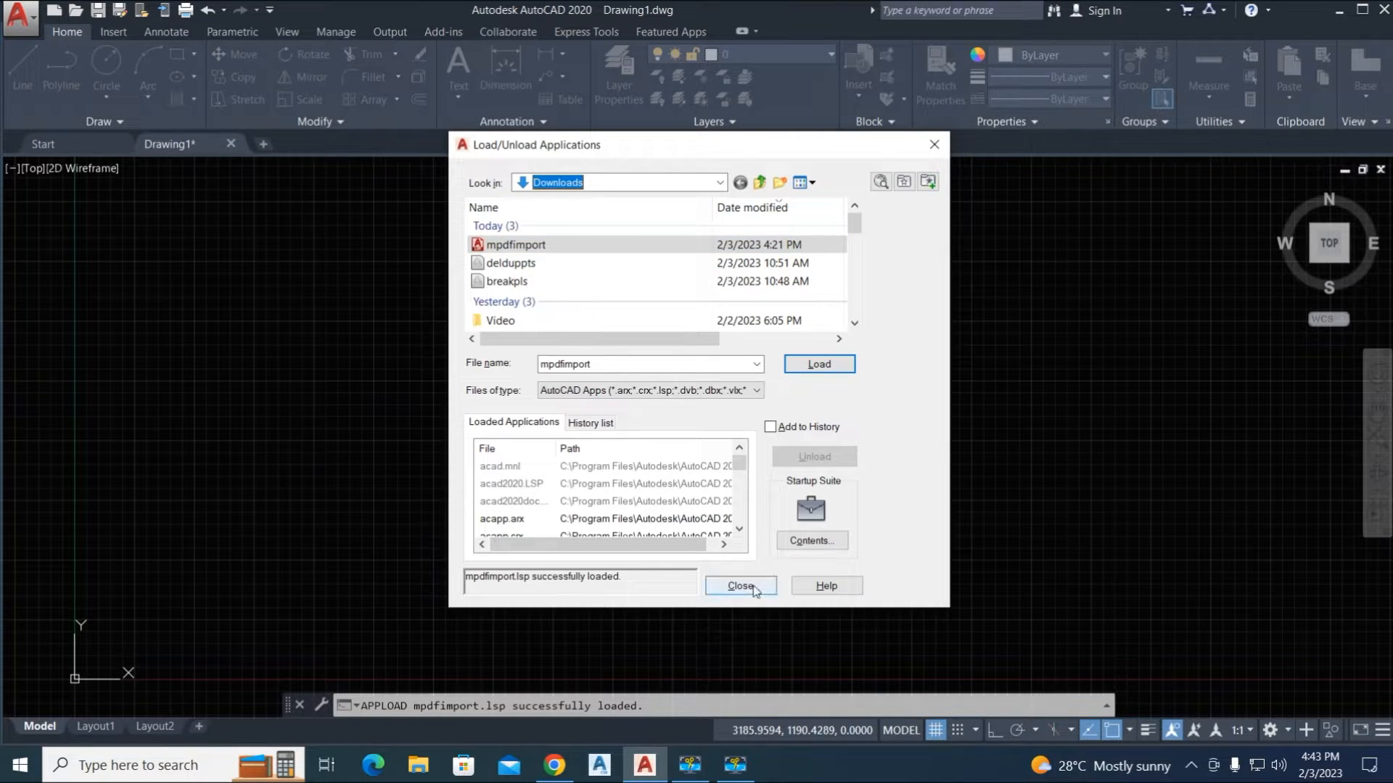
click(740, 585)
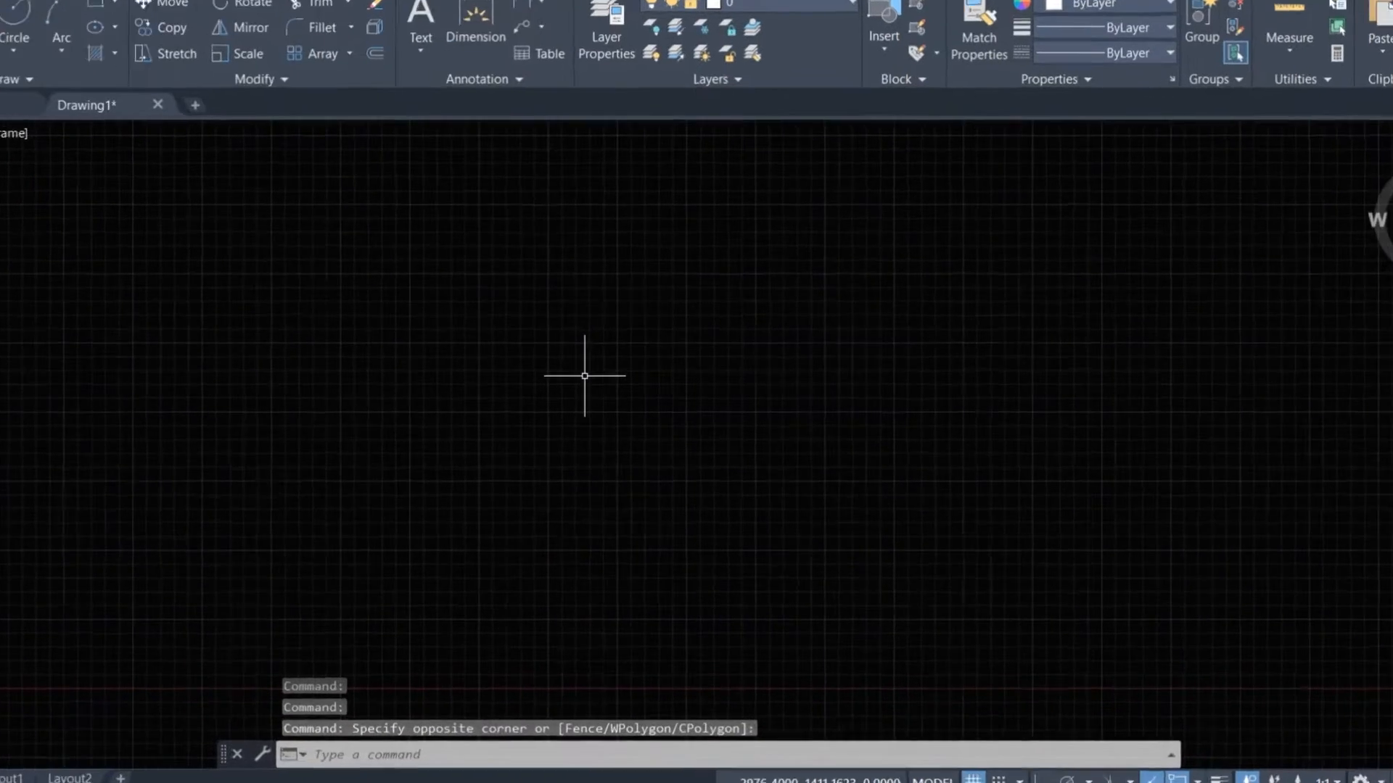
Run MPDFIMPORT and open combinepdf from the file dialog with Adobe Acrobat.
text(MPDF)
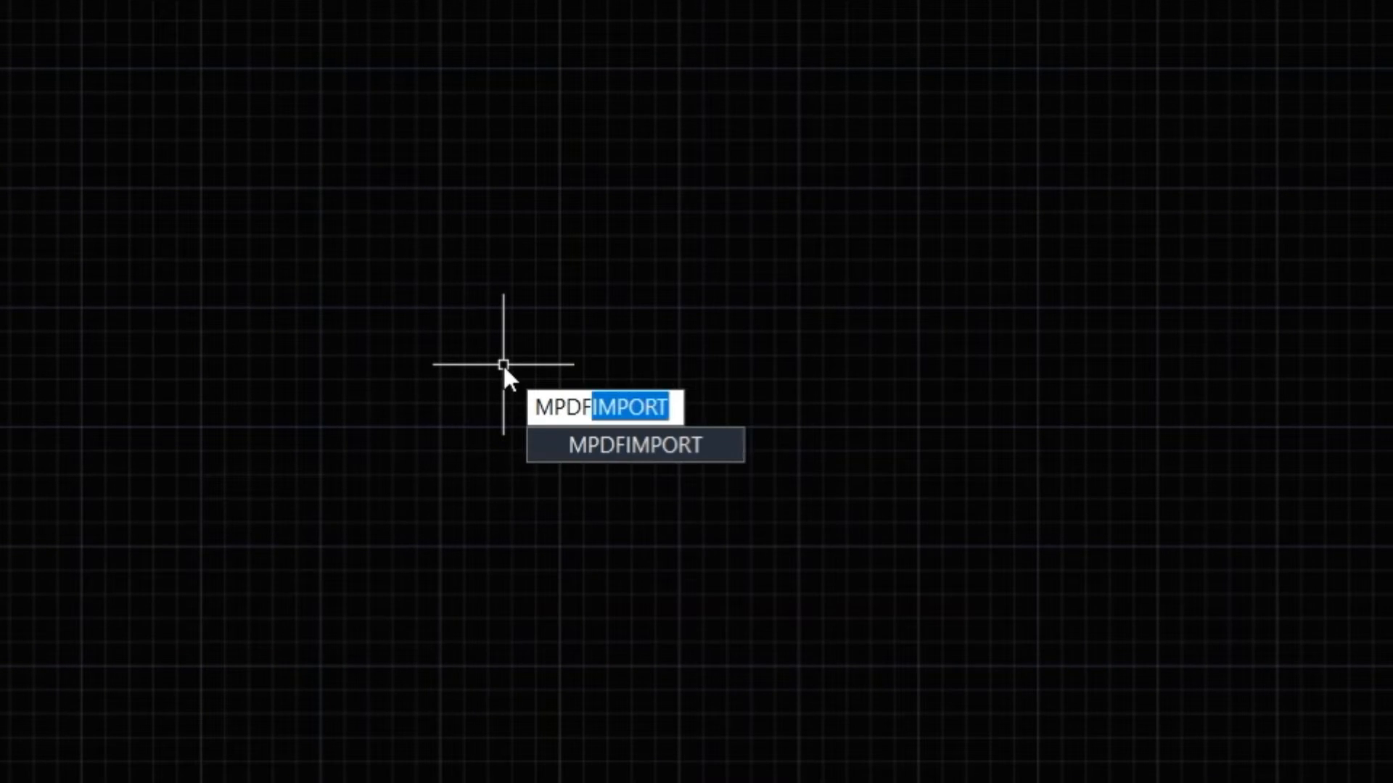
key(Enter)
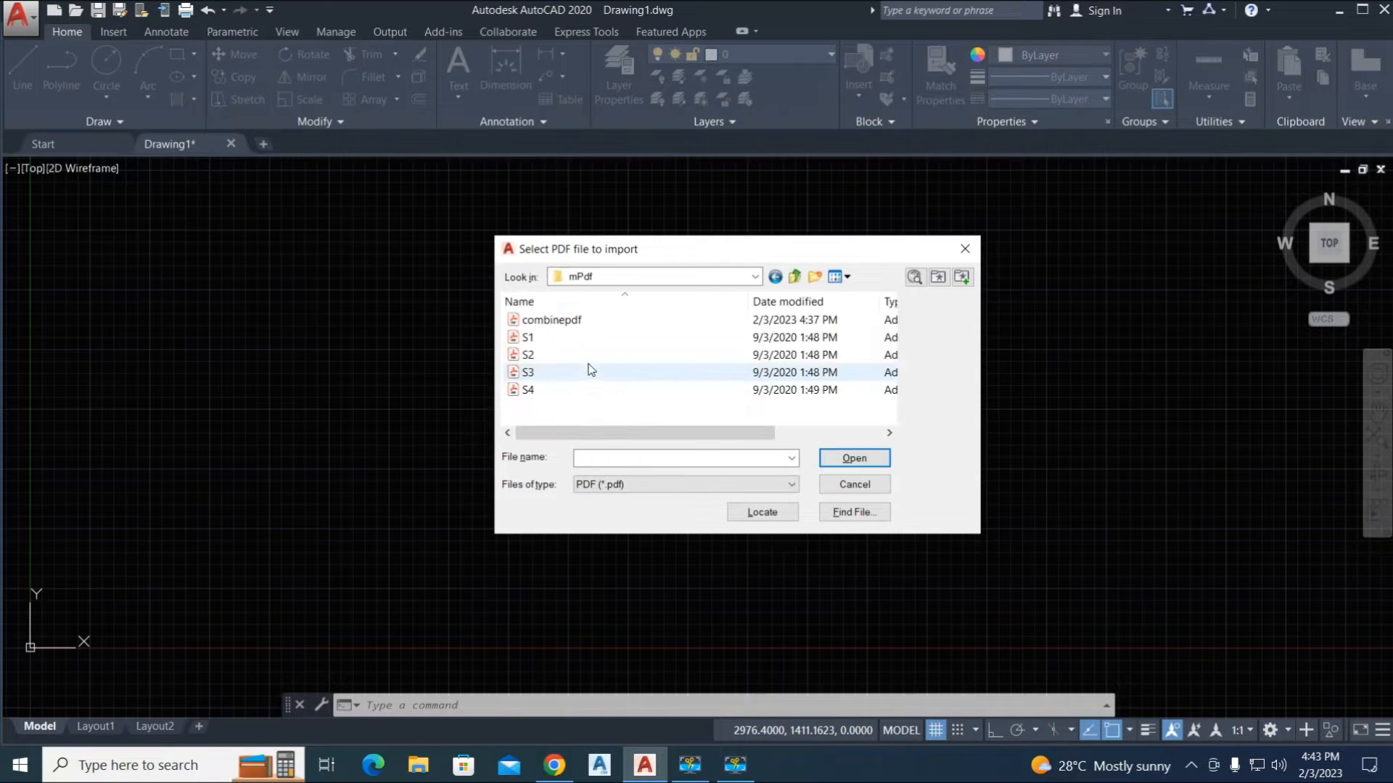
right_click(551, 319)
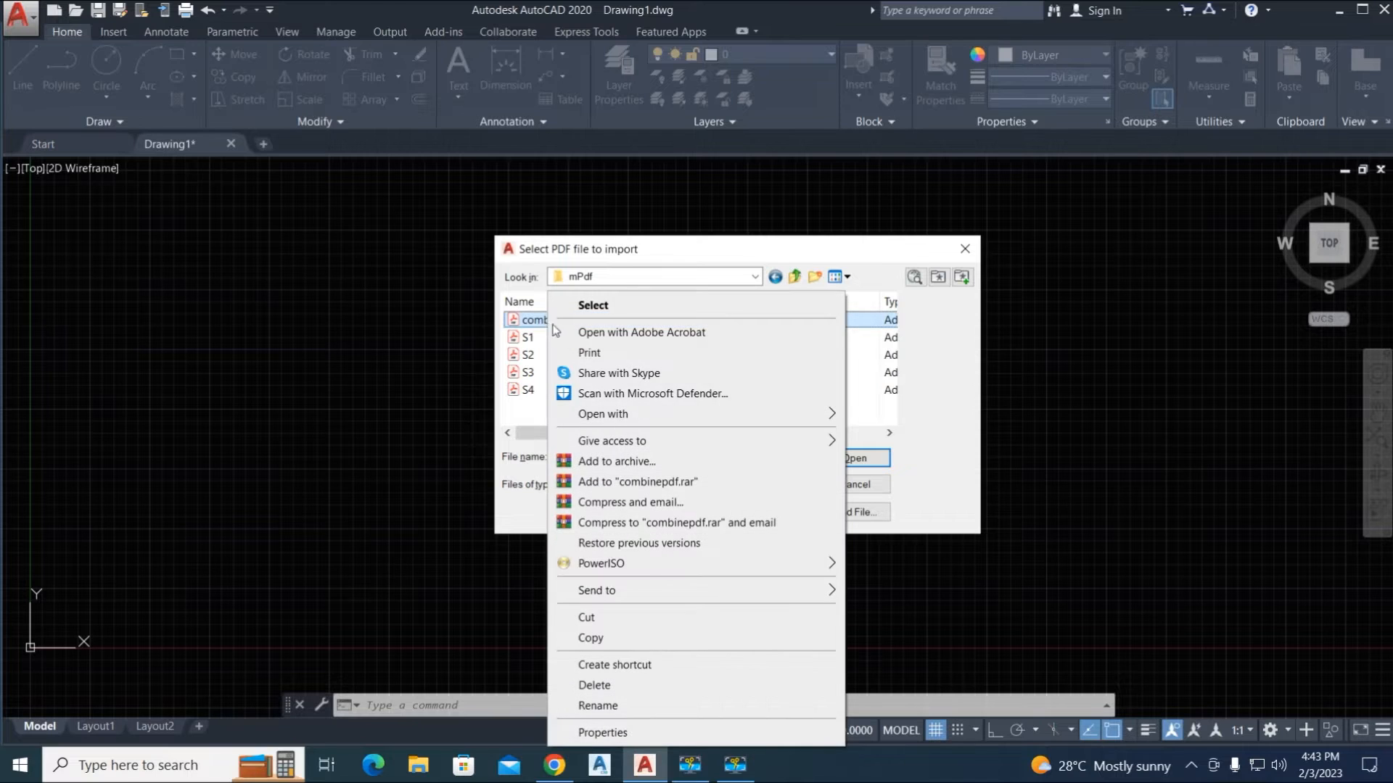
click(603, 414)
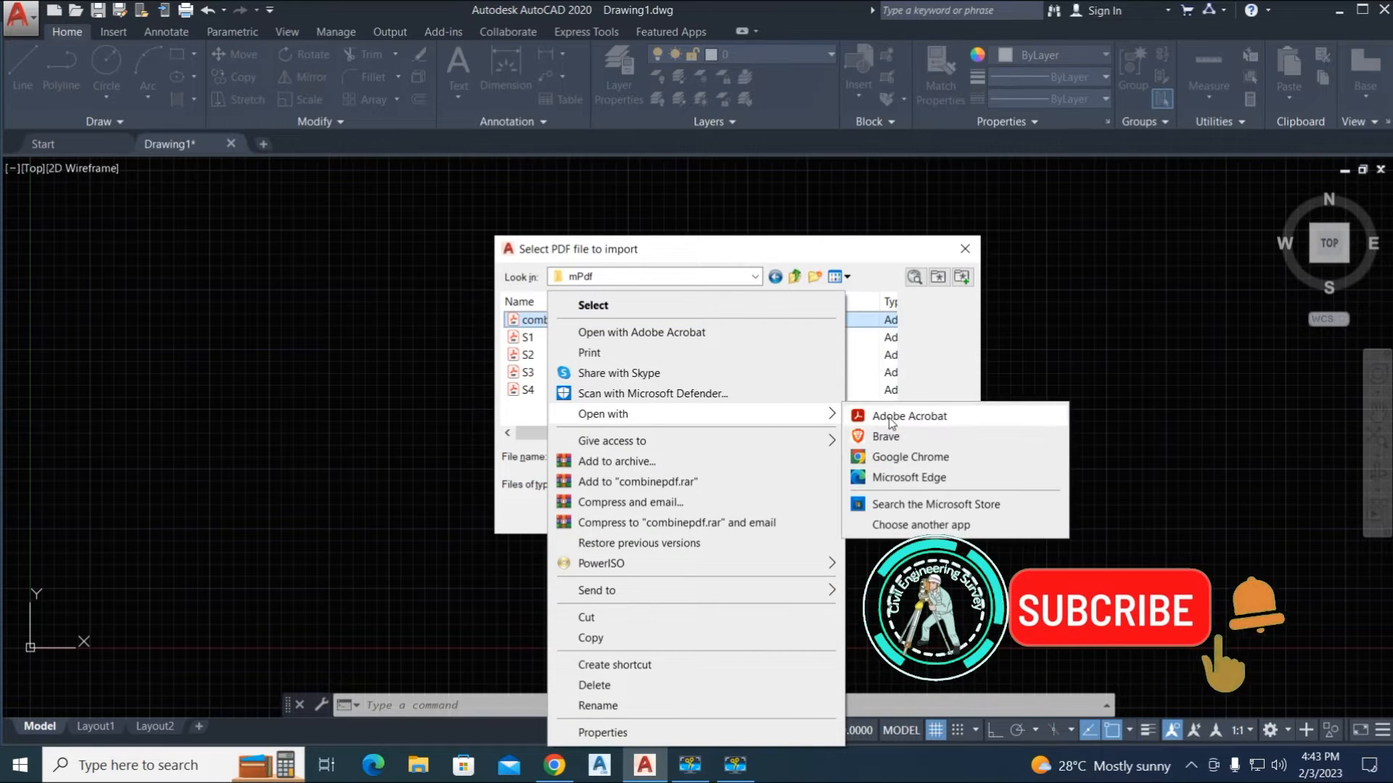
click(909, 416)
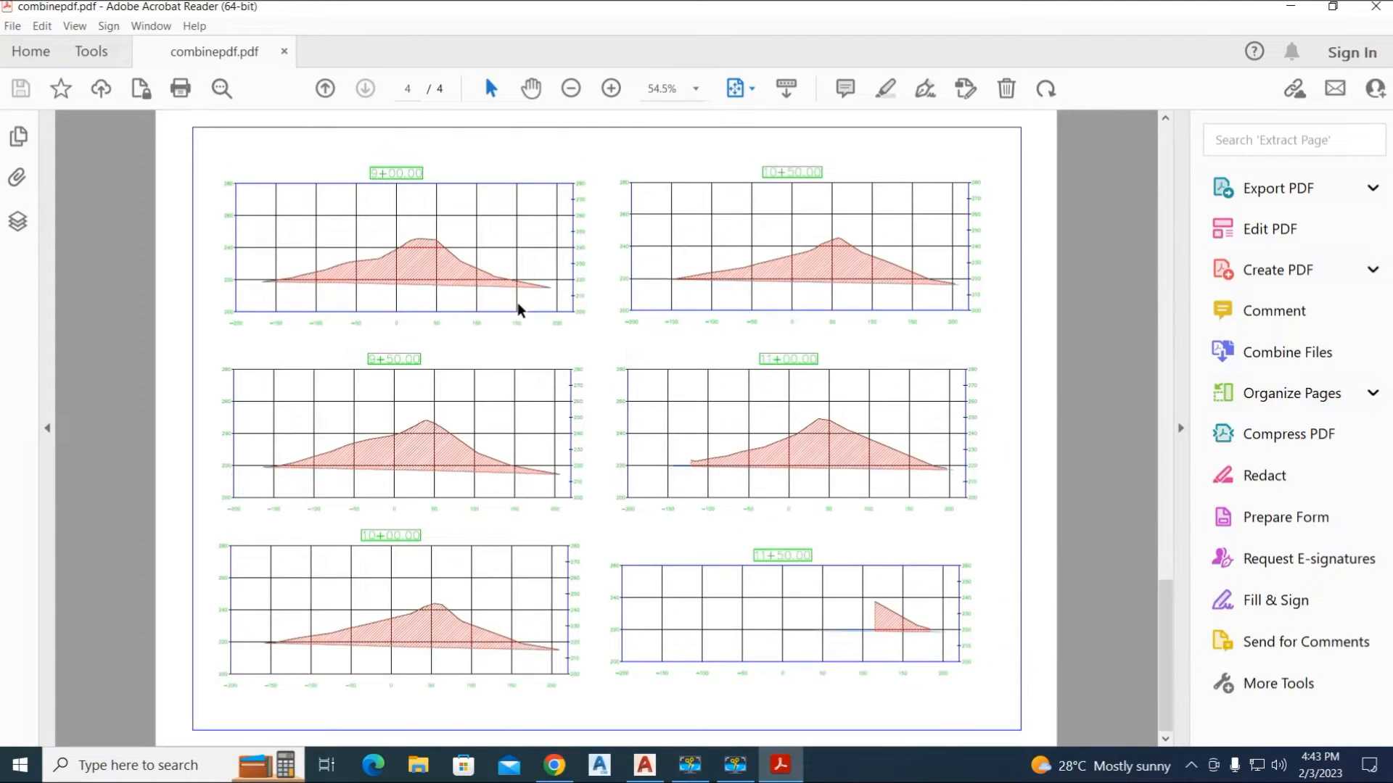
Show page thumbnails of combinepdf's four pages in Acrobat Reader.
click(18, 137)
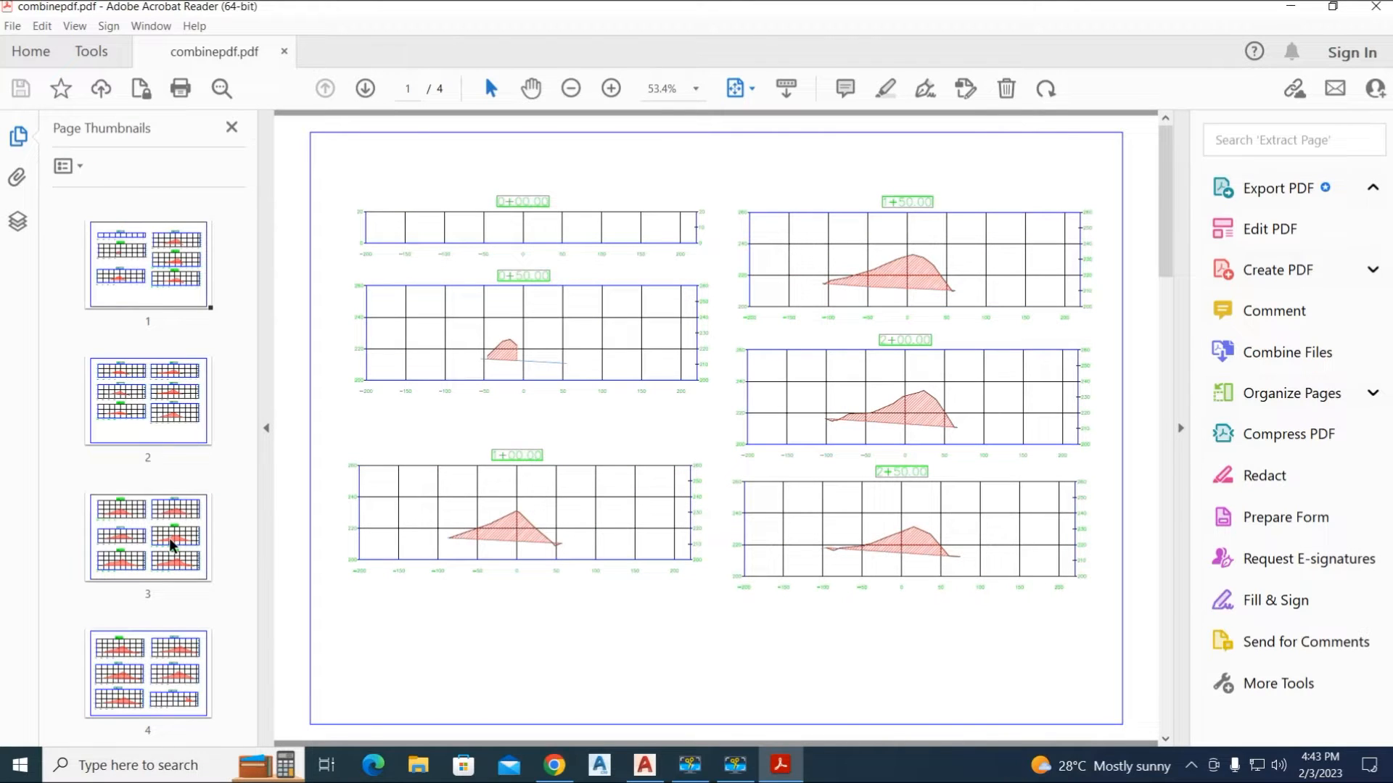
click(1276, 187)
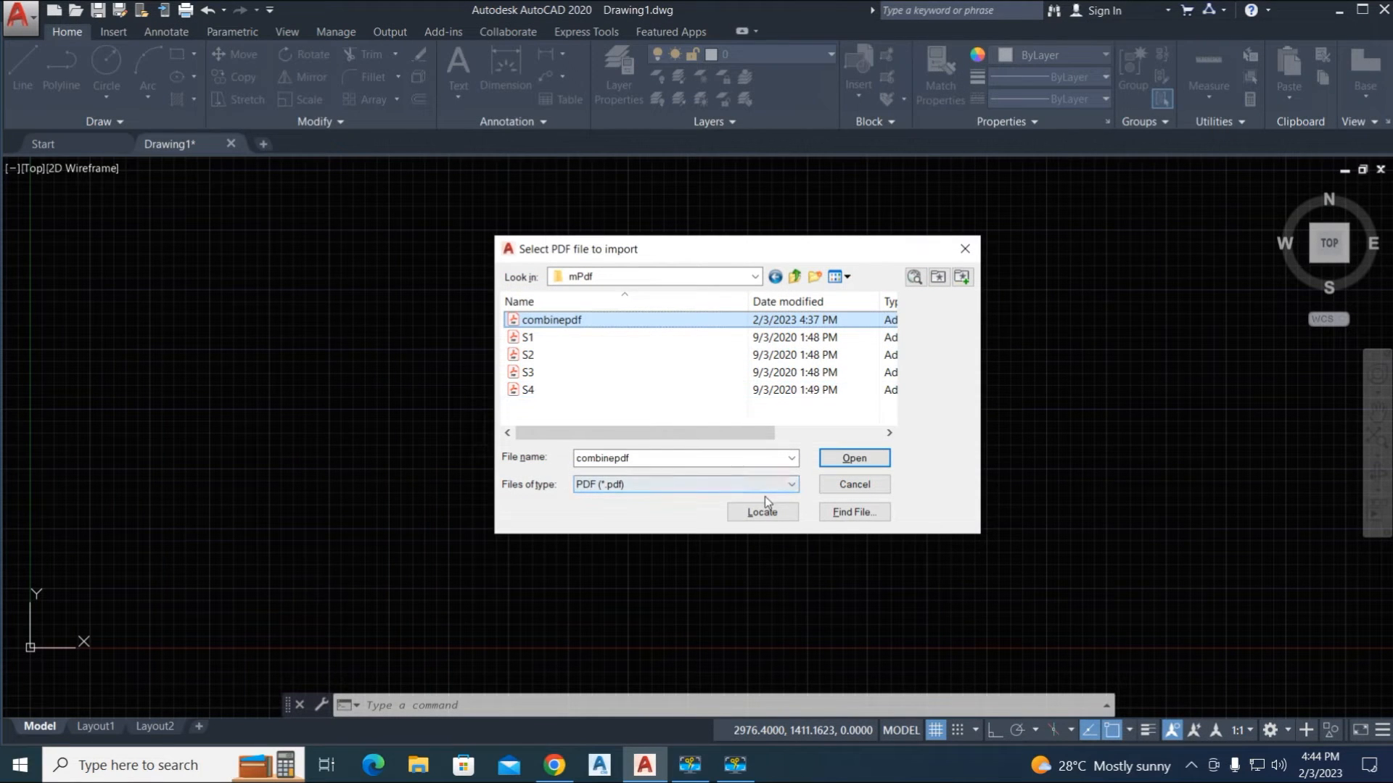
Import combinepdf with MPDFIMPORT starting from page 1, laying the four pages side by side.
click(853, 457)
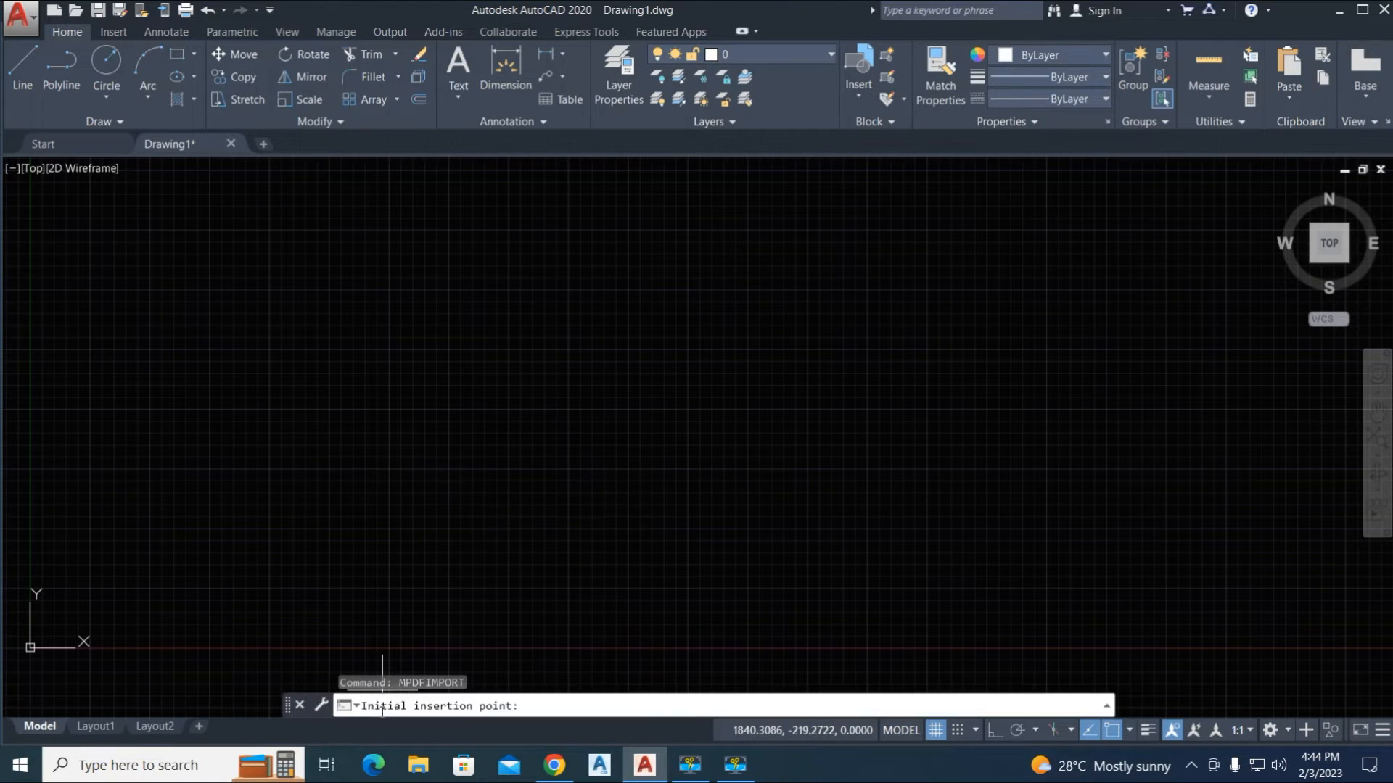
mouse_move(363, 423)
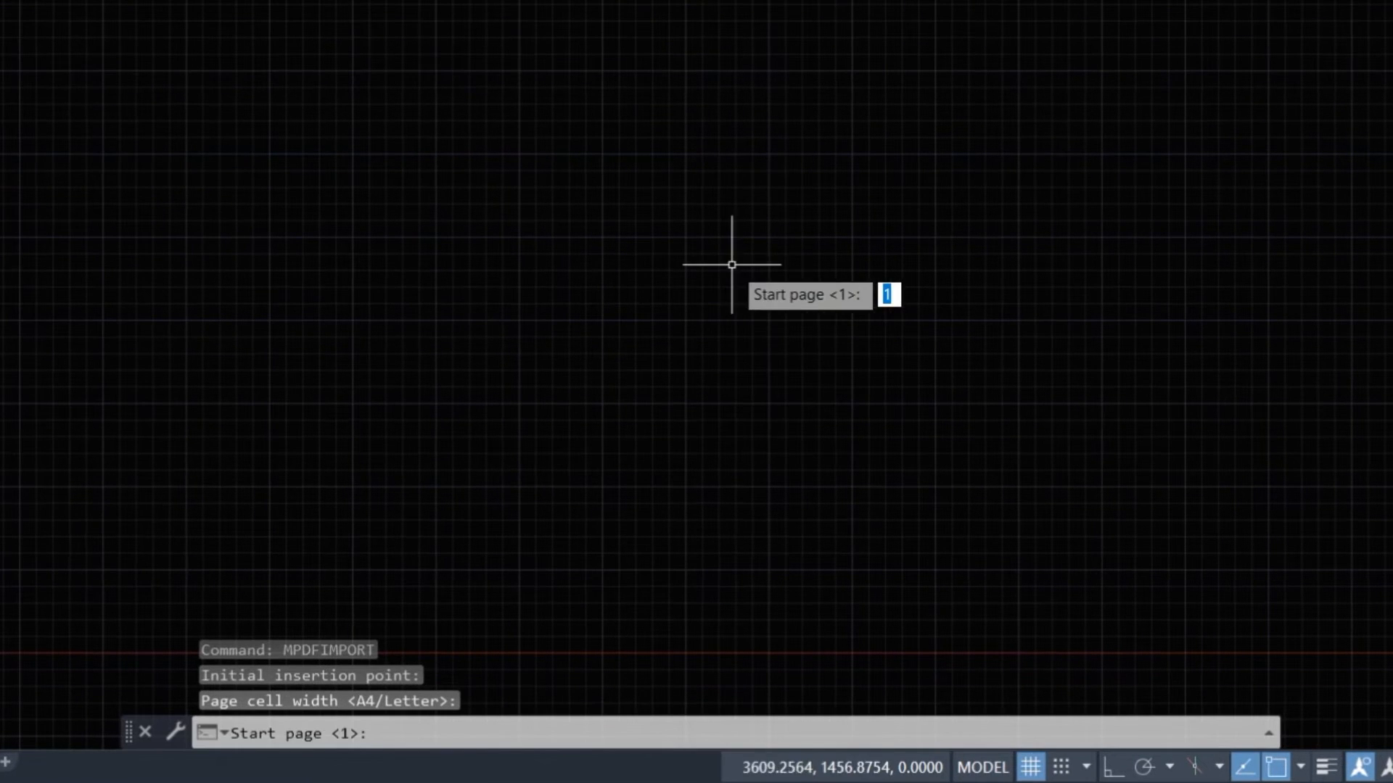
key(enter)
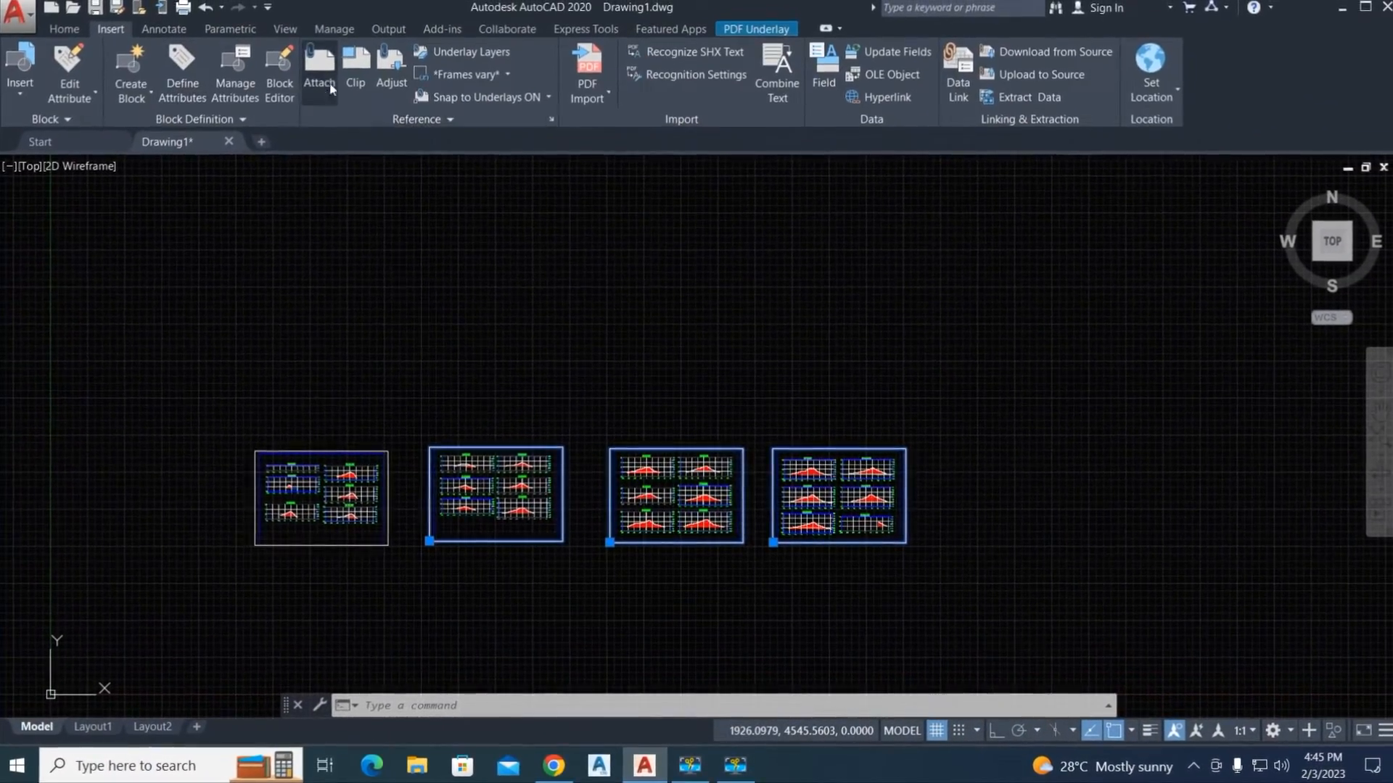
Attach page 1 of combinepdf as a PDF underlay at the origin.
click(318, 67)
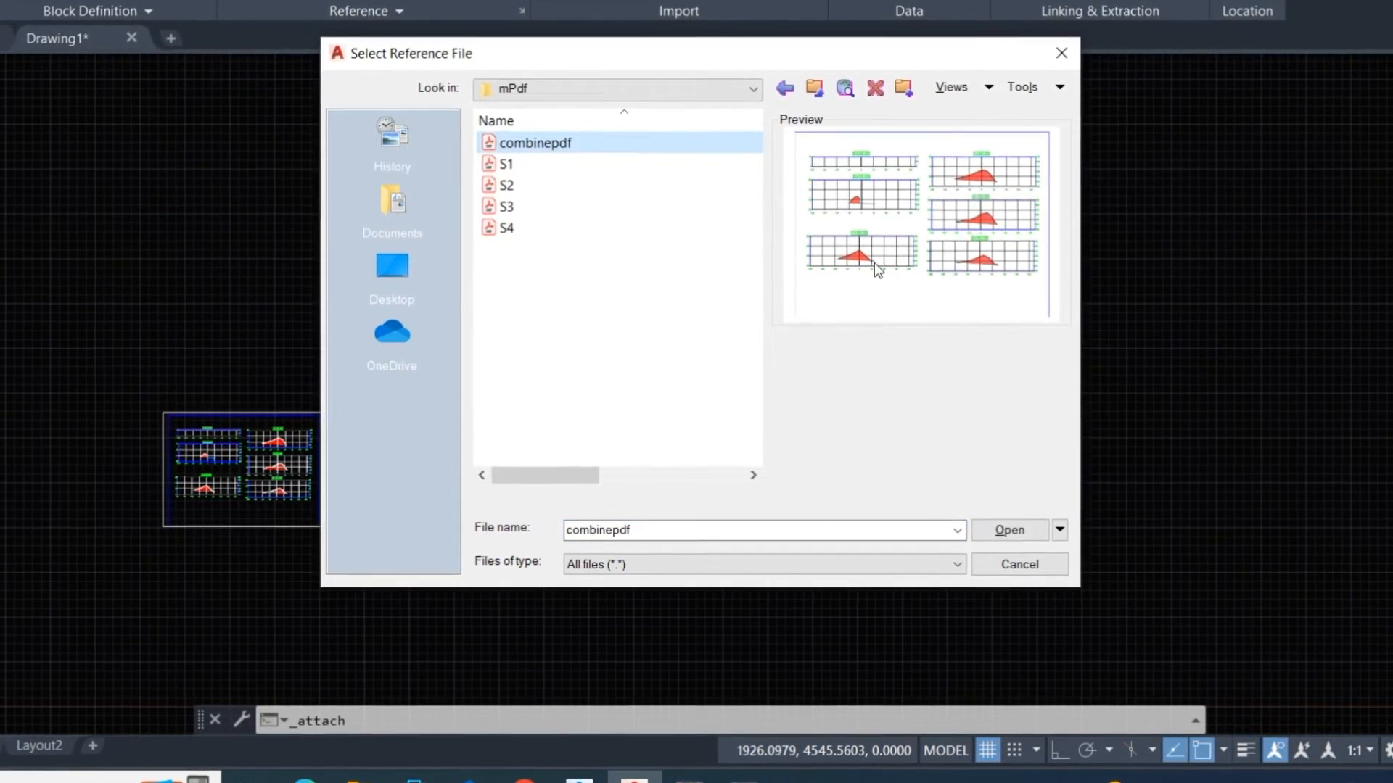
click(1009, 531)
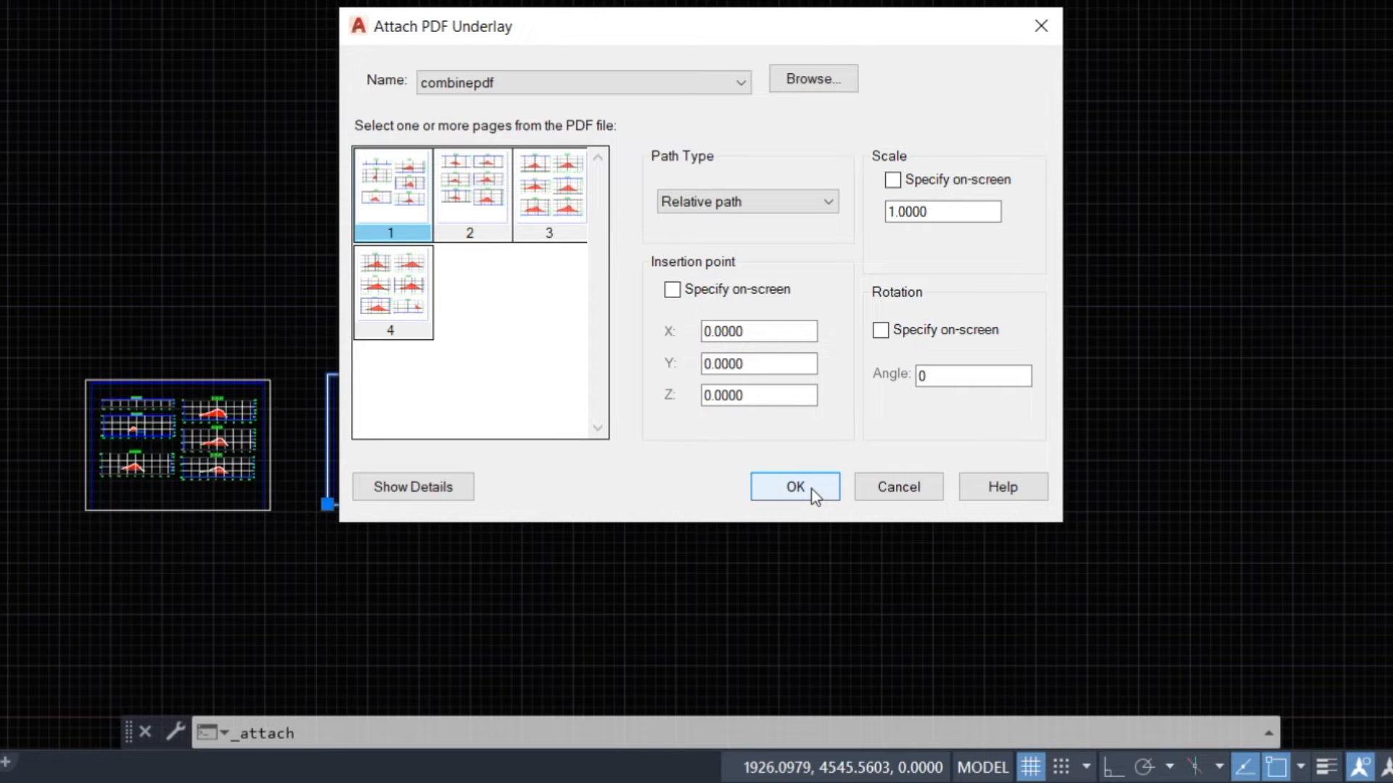
click(794, 487)
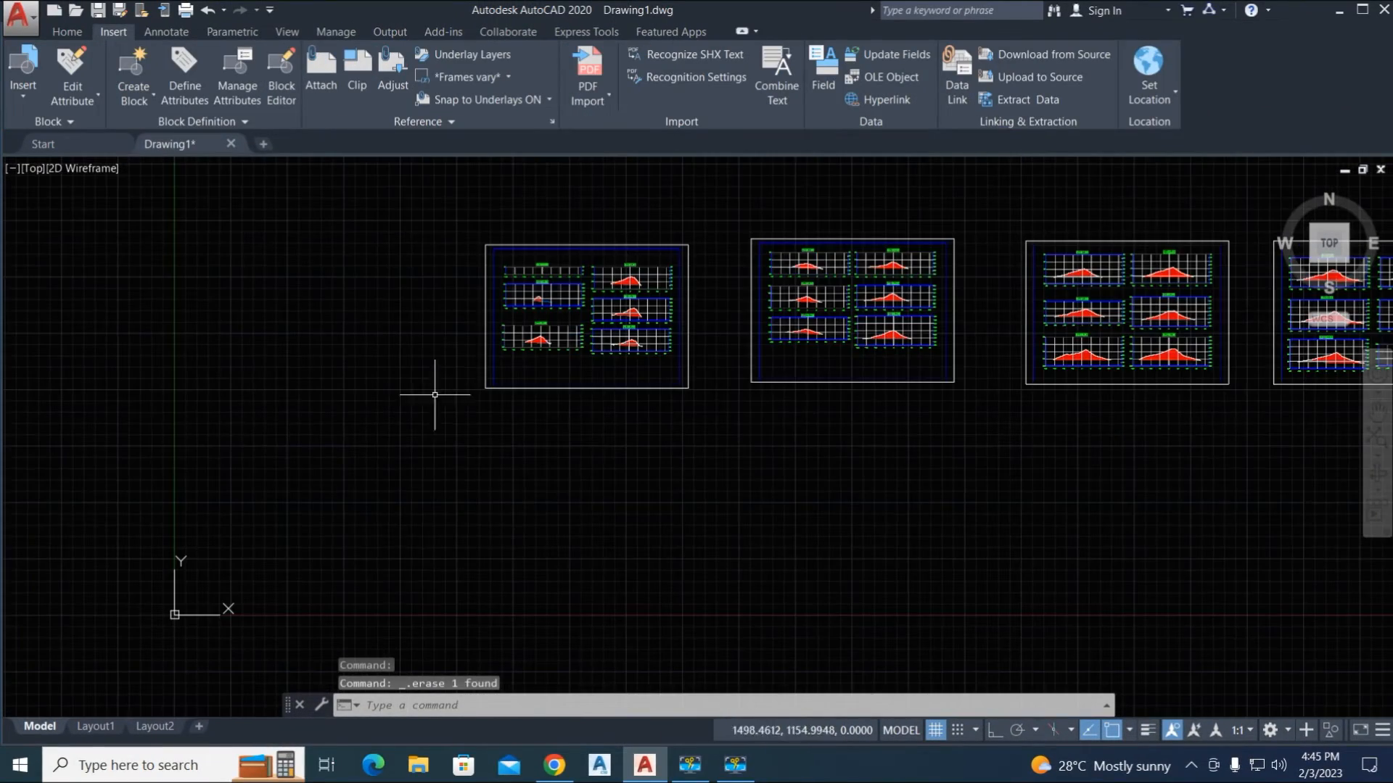
Attach pages 1 to 4 of combinepdf together as PDF underlays.
click(321, 74)
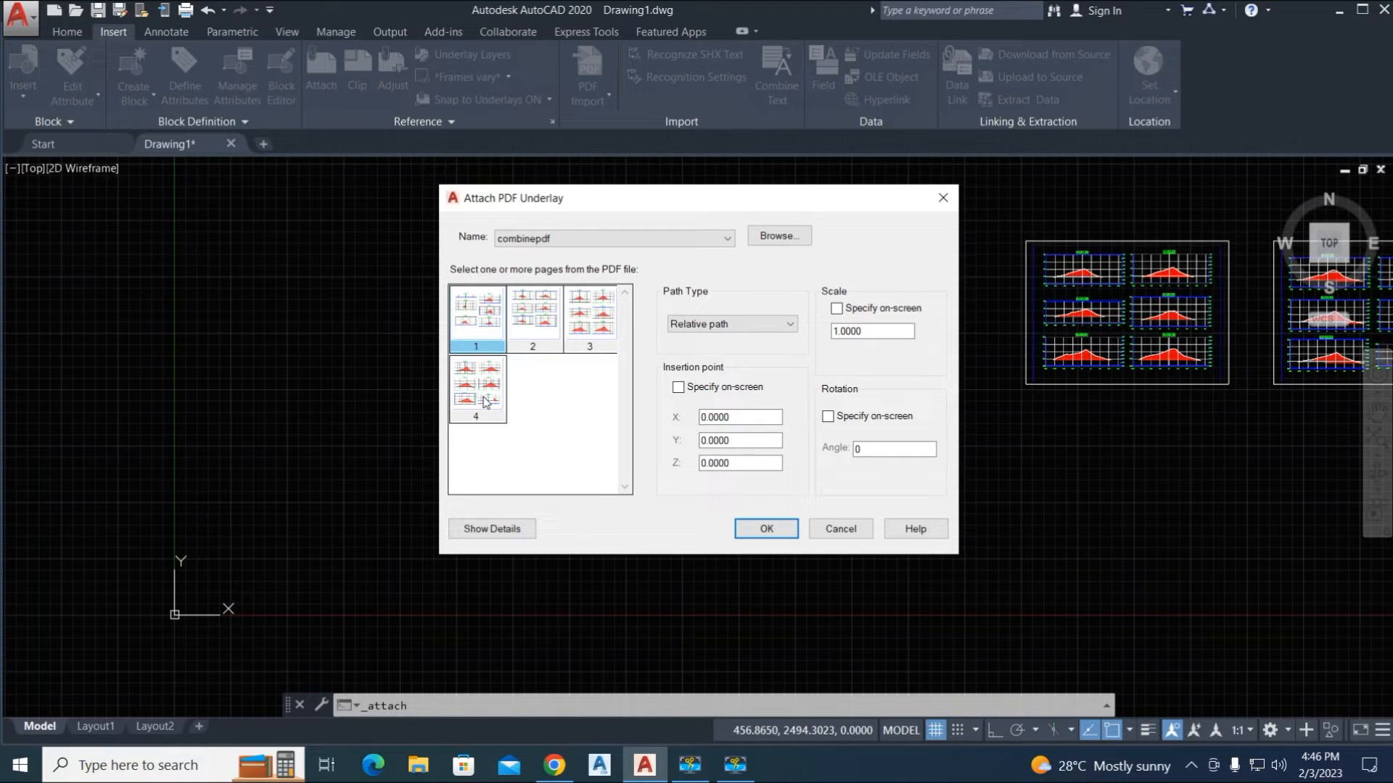
click(477, 389)
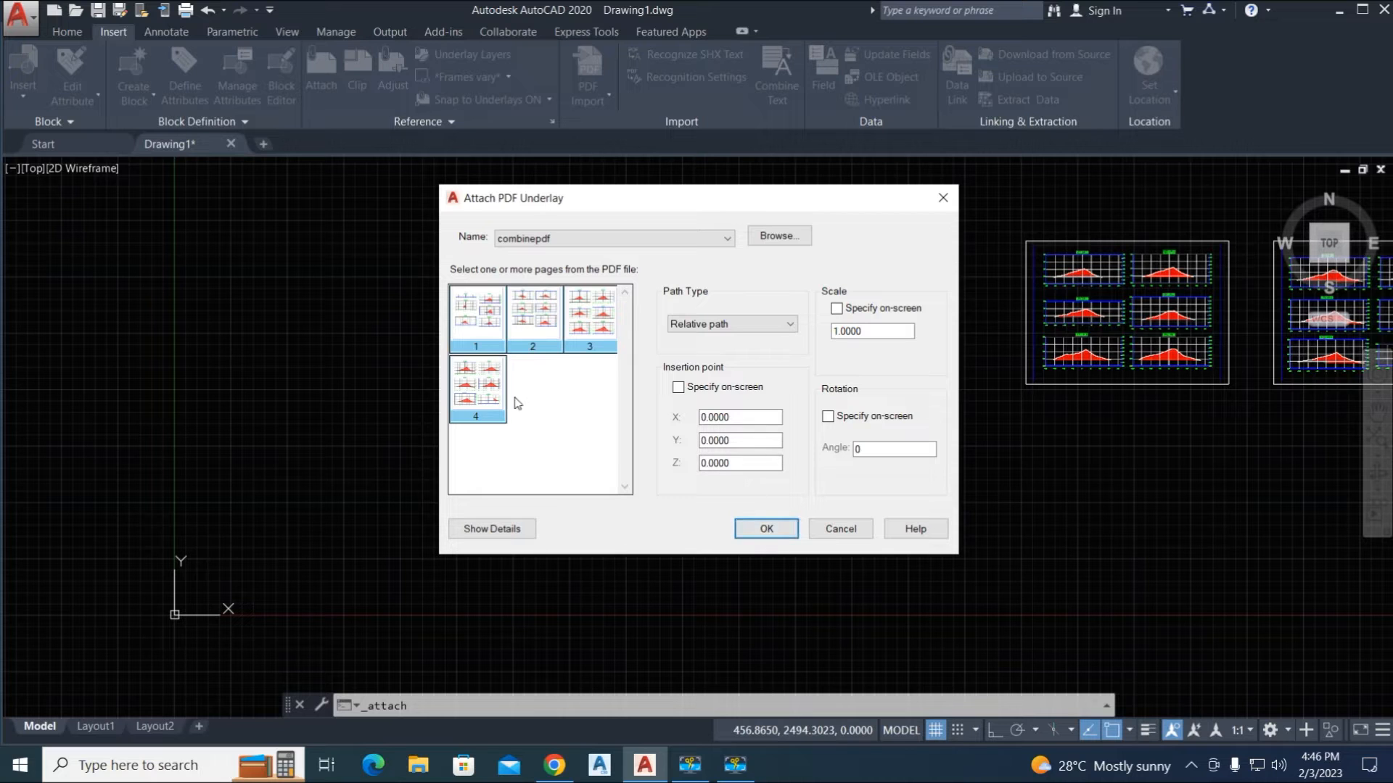
click(764, 528)
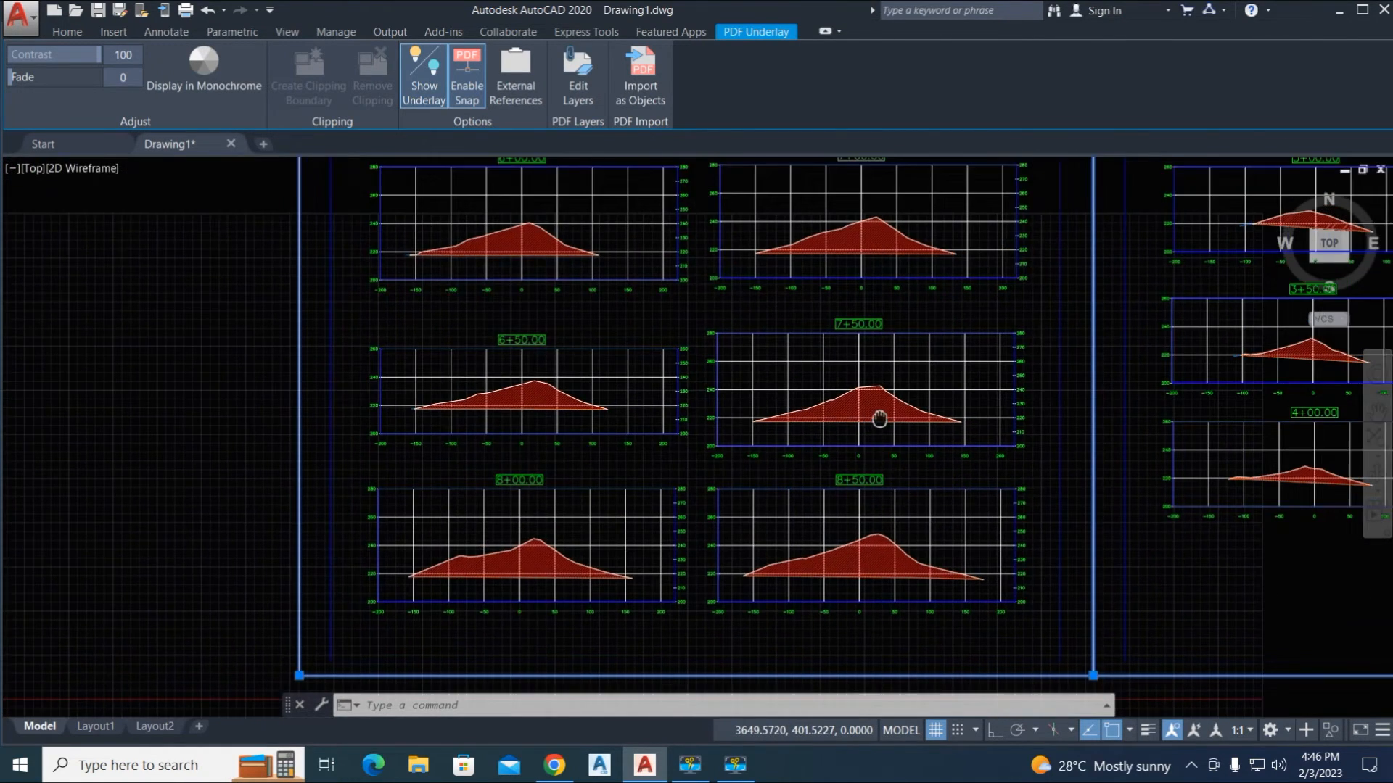
Stretch one attached sheet by its corner grip to sit beside the other pages.
scroll(down, 3)
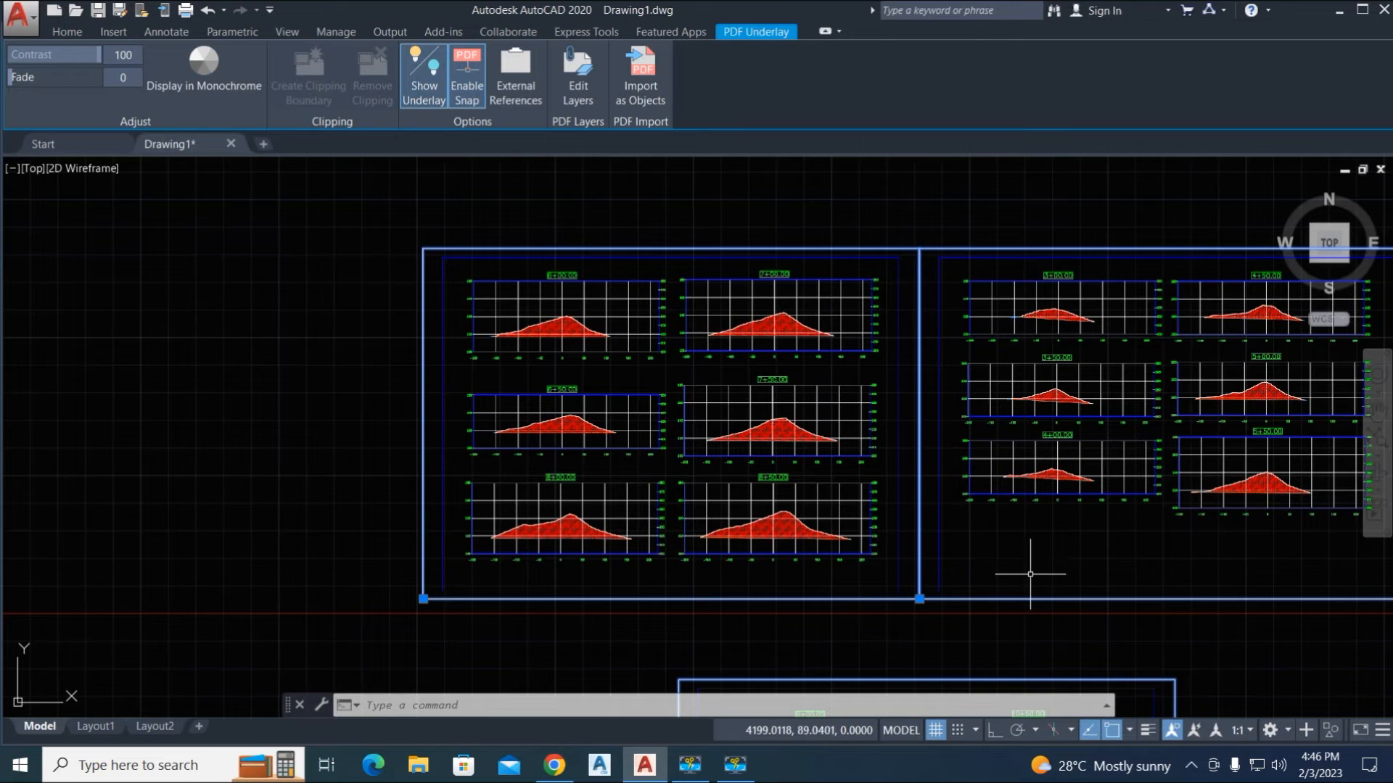
click(111, 30)
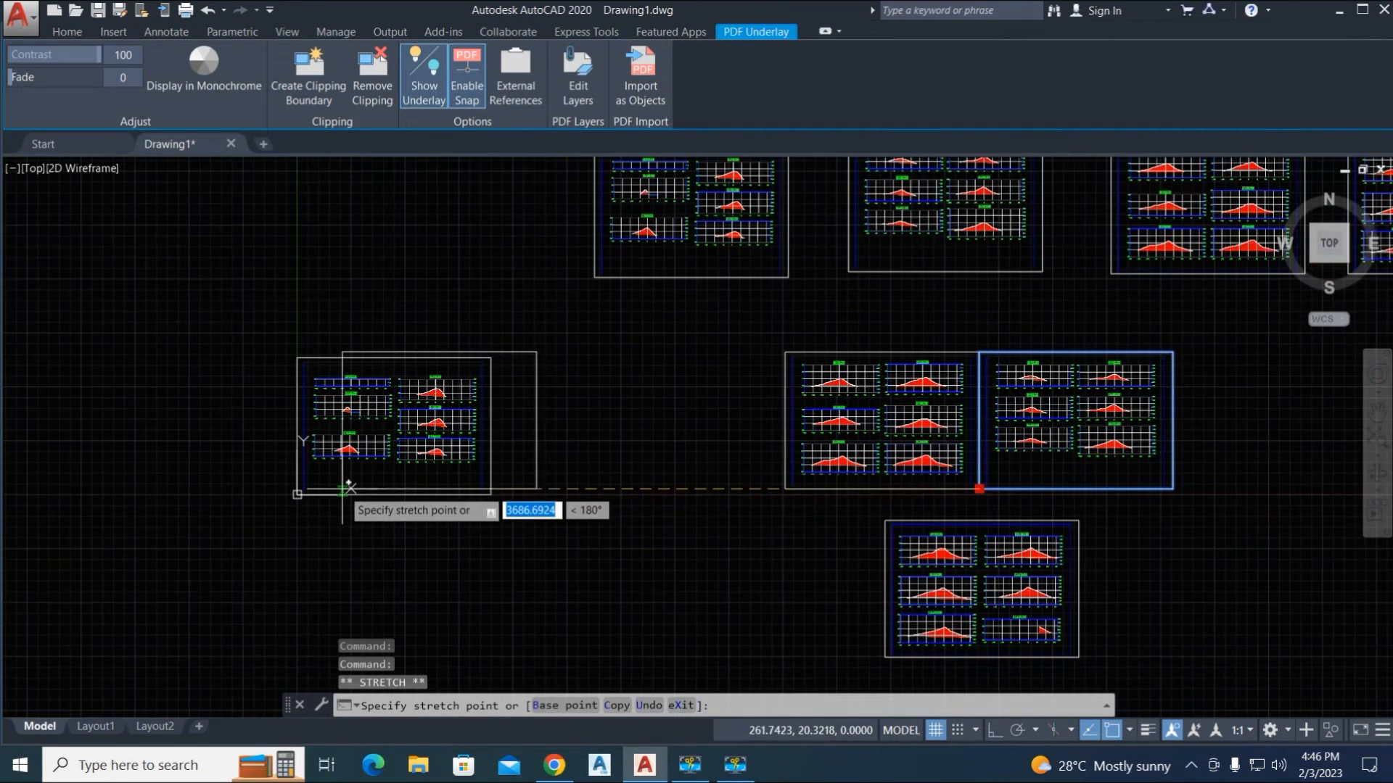
click(753, 509)
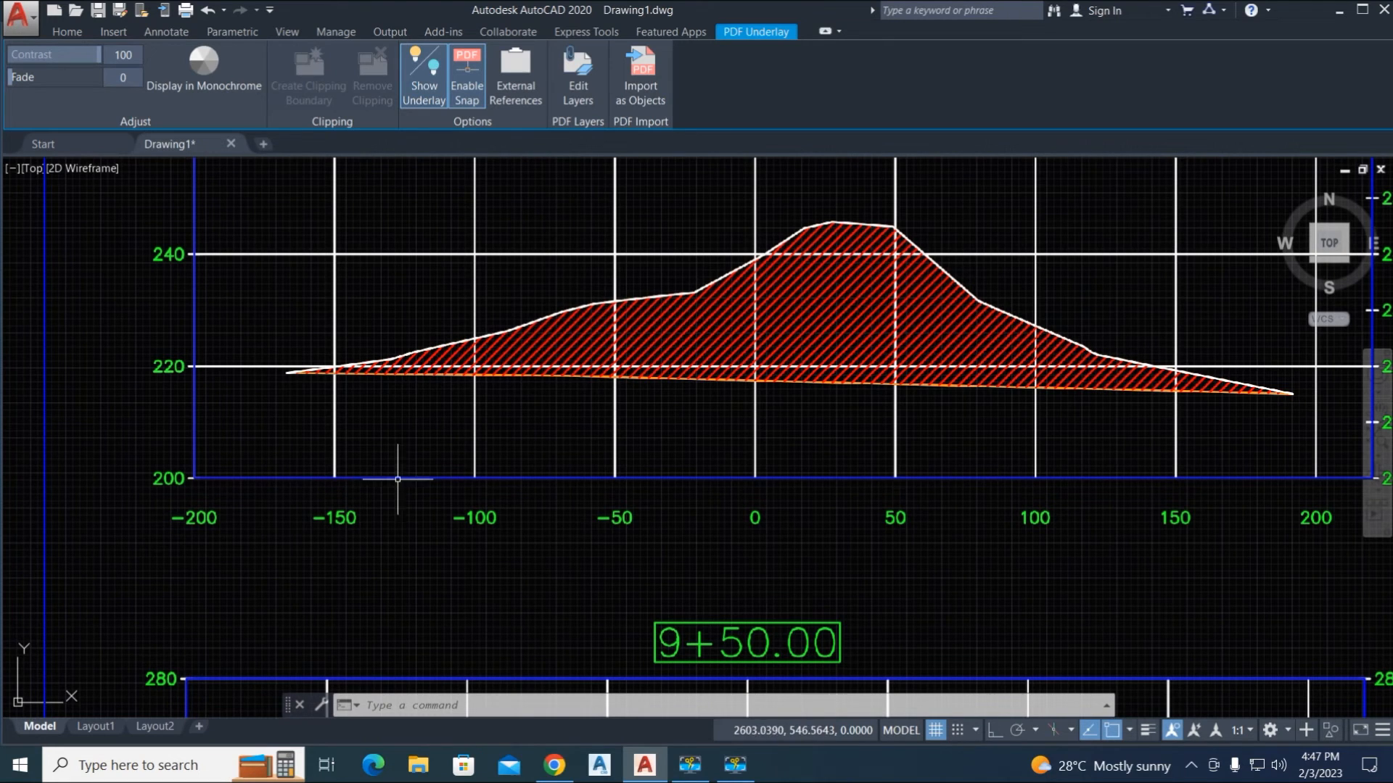
mouse_move(599, 531)
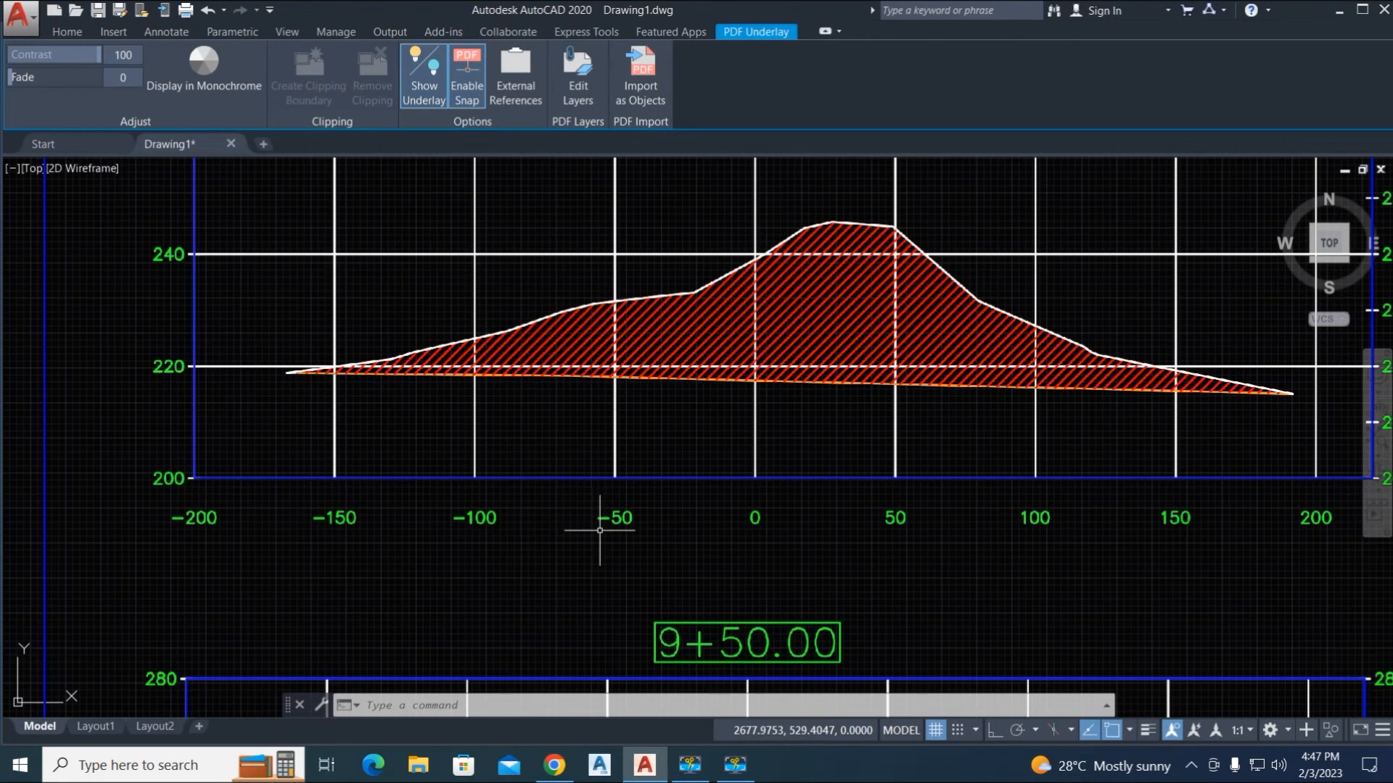
mouse_move(473, 536)
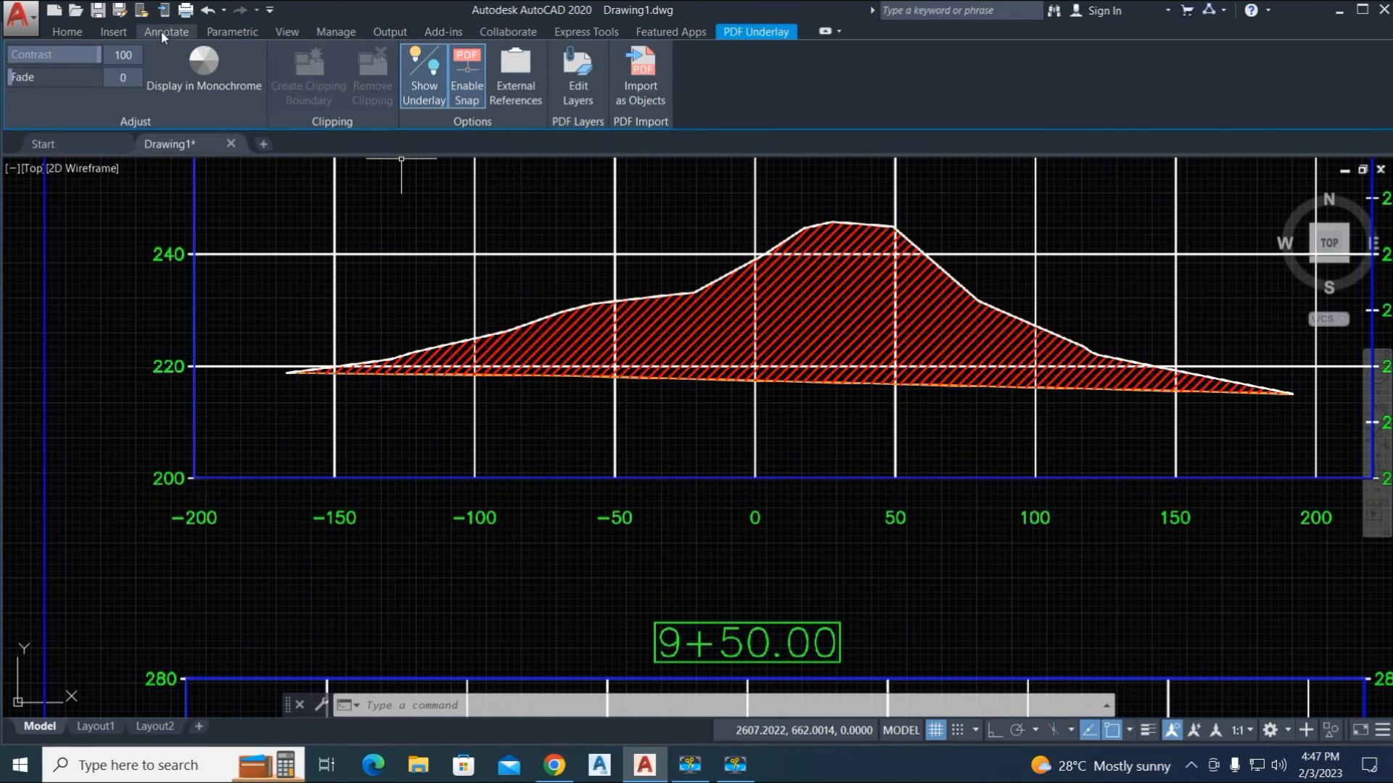
Begin a linear dimension on the base of the 9+50.00 cross-section.
click(166, 30)
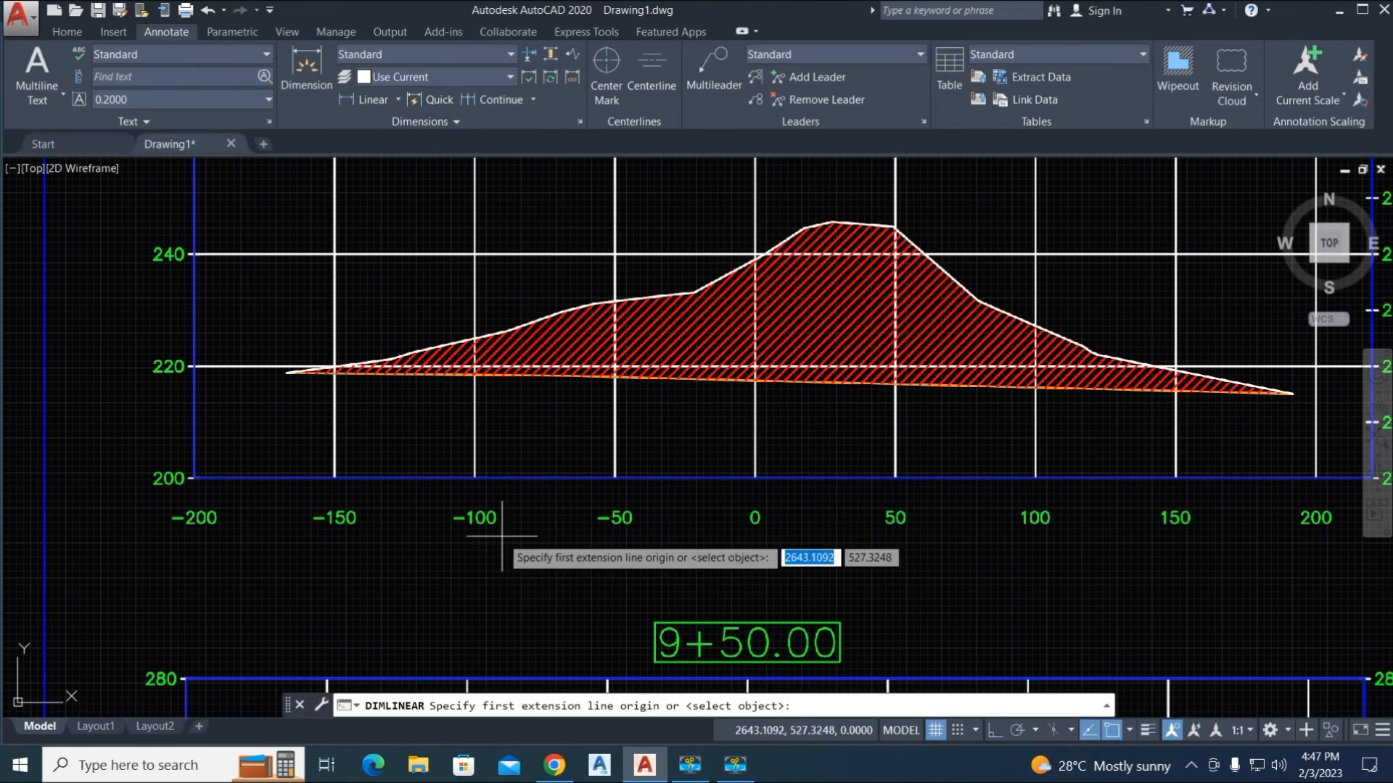
click(615, 476)
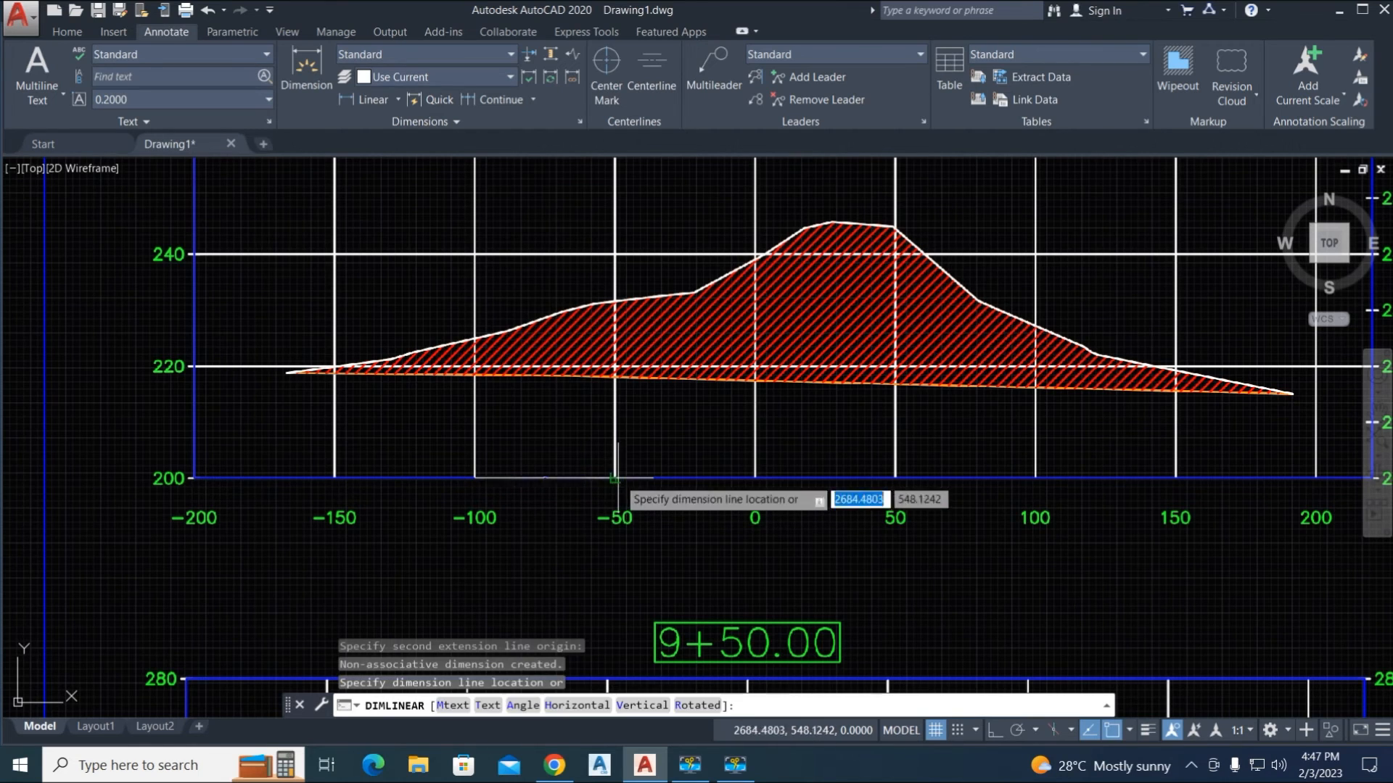